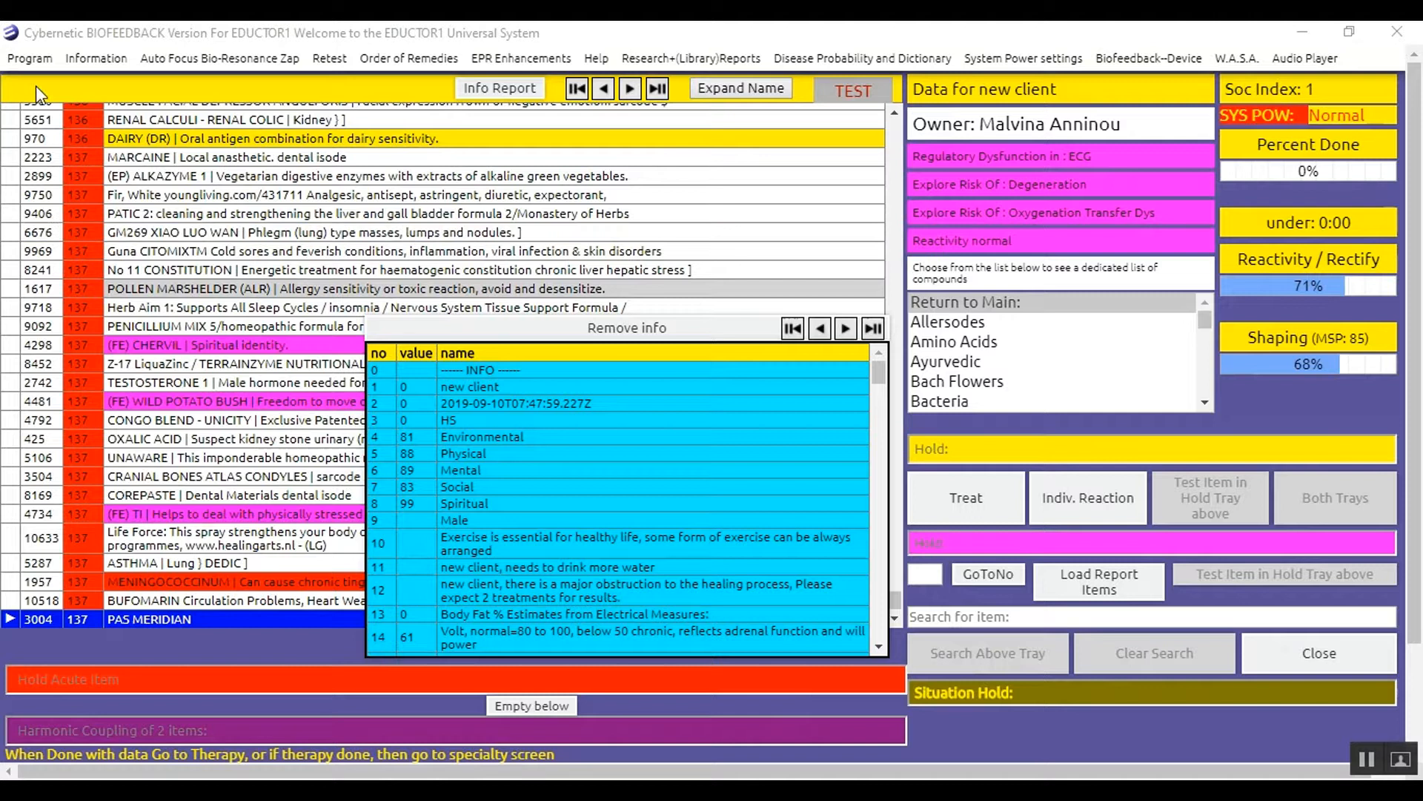
- Bring up the client's Risk Profile from the Program menu and dismiss the risk instructions notice
left_click(29, 58)
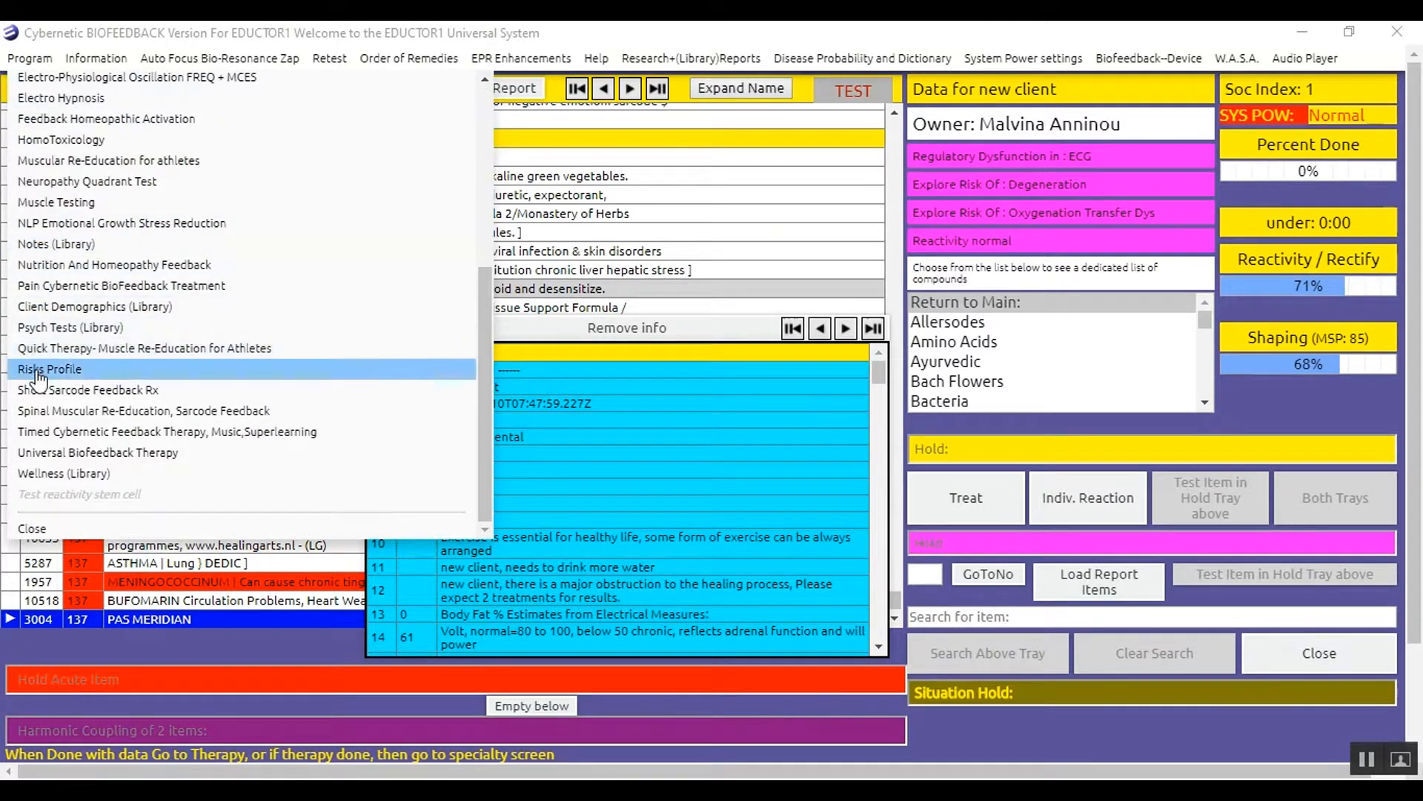
left_click(49, 369)
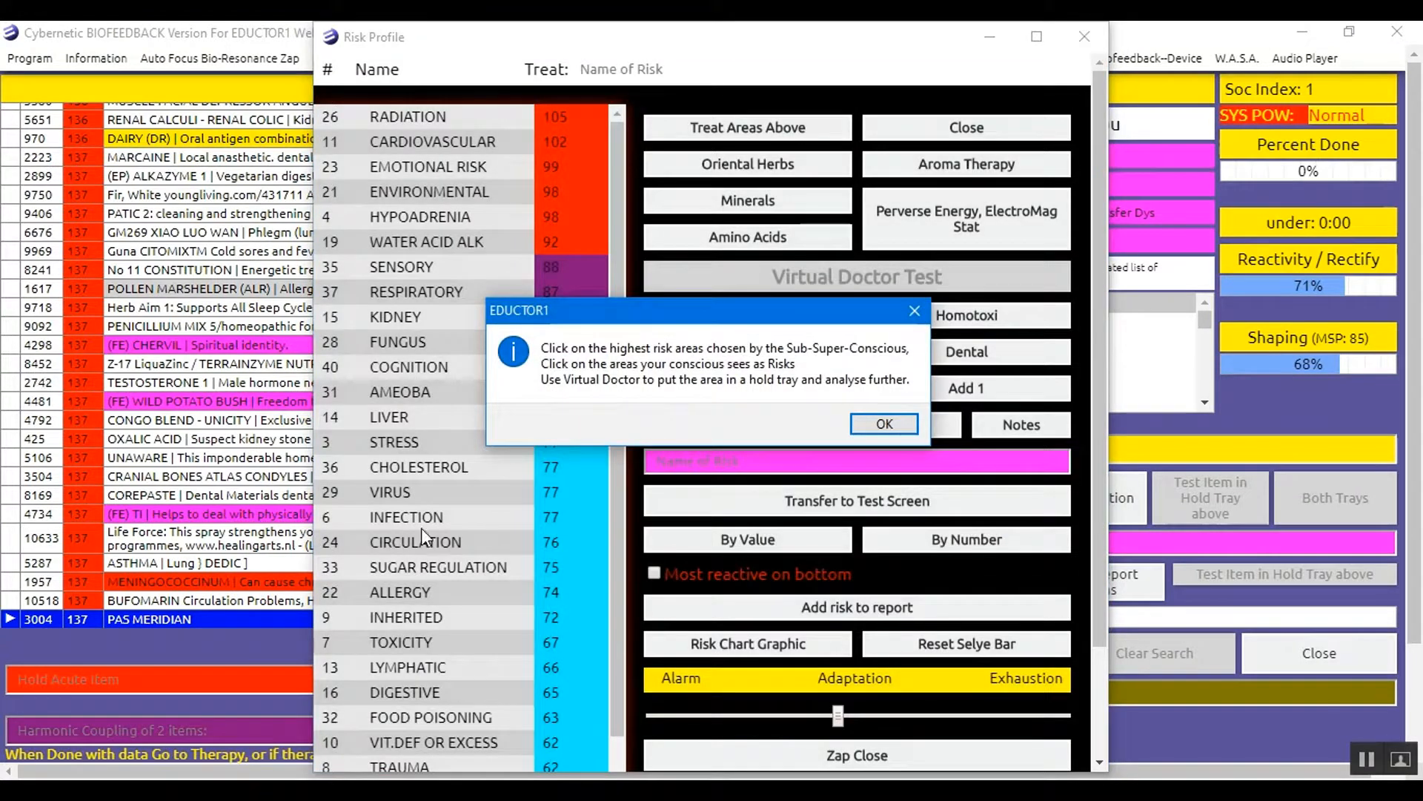
left_click(882, 424)
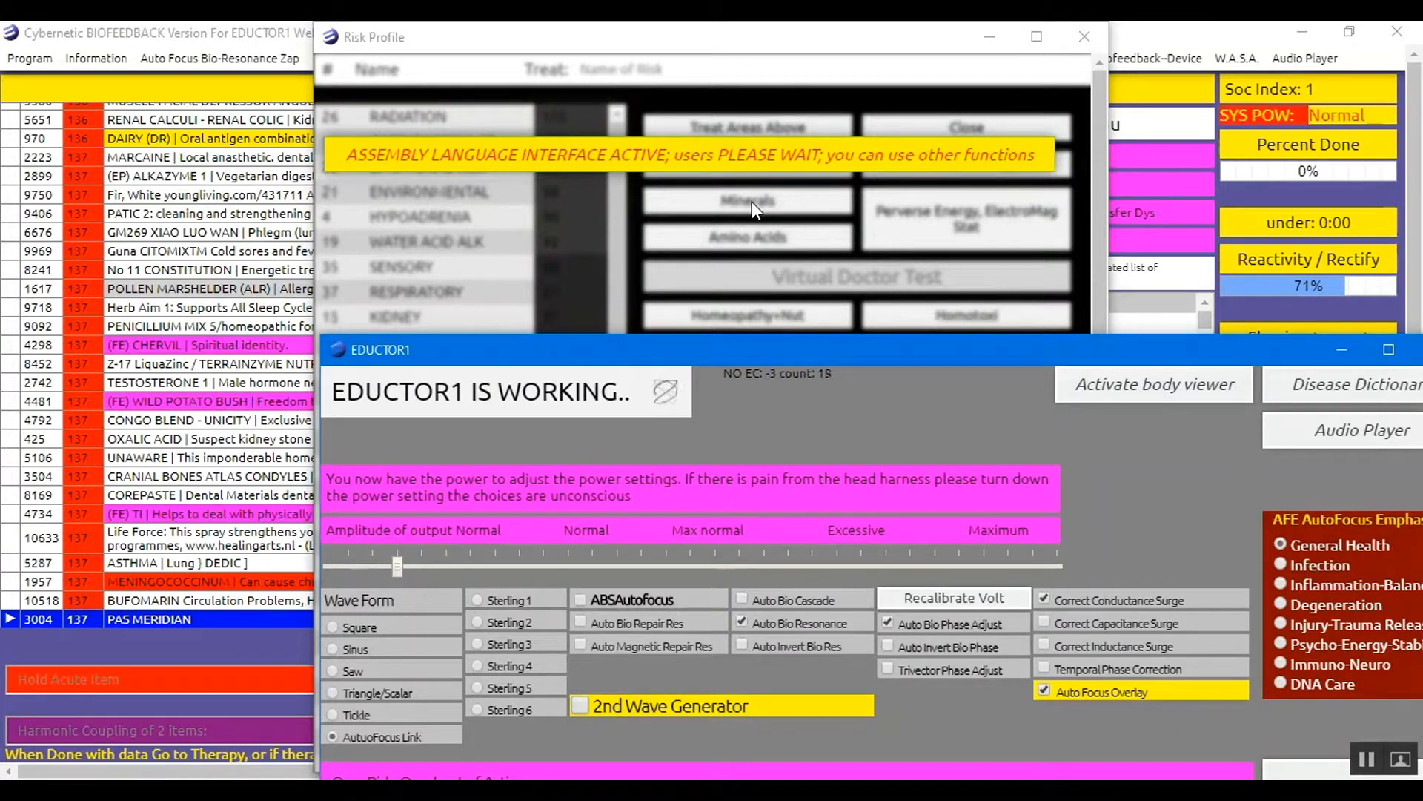
- Load the Minerals readings into the report, then return to the ranked risk list
left_click(745, 200)
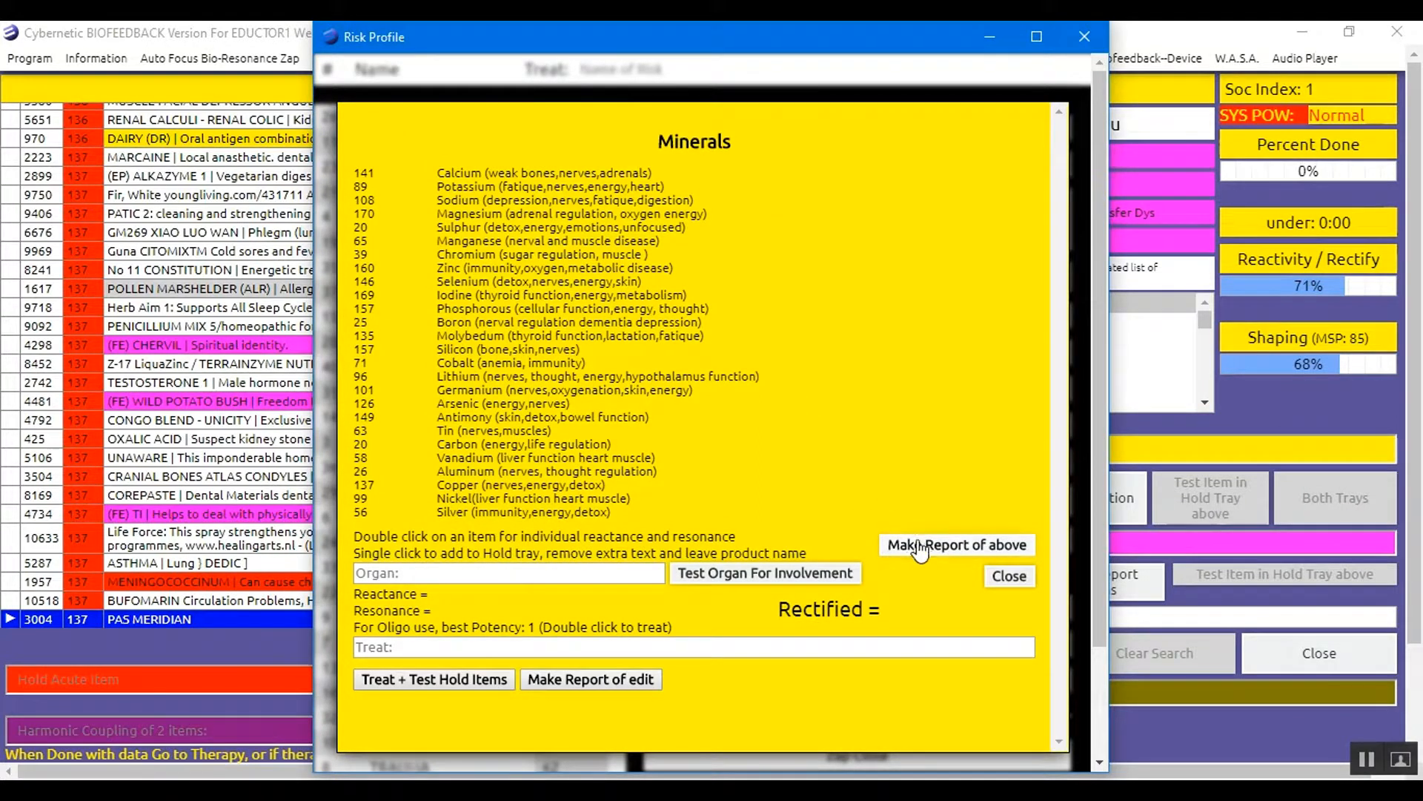
left_click(956, 544)
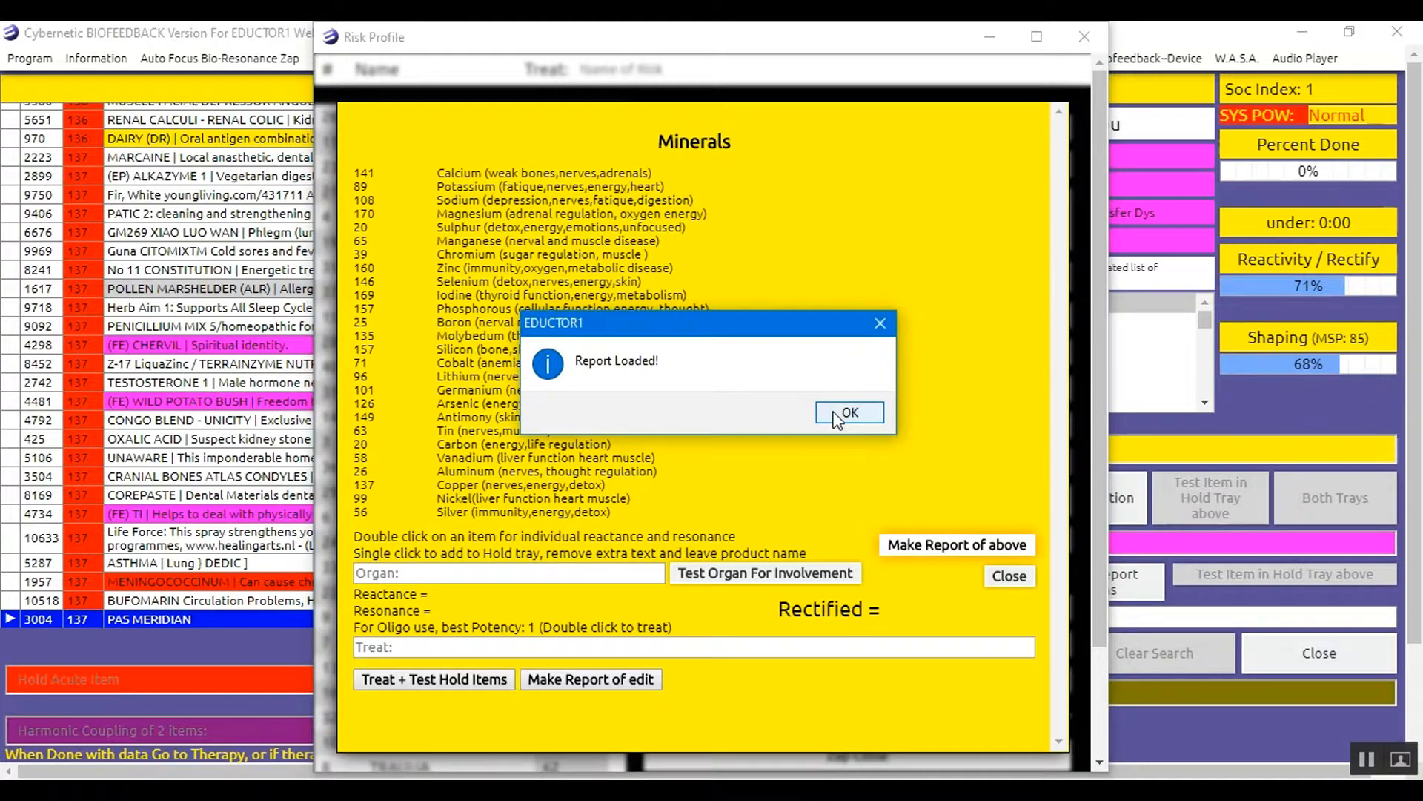
left_click(848, 412)
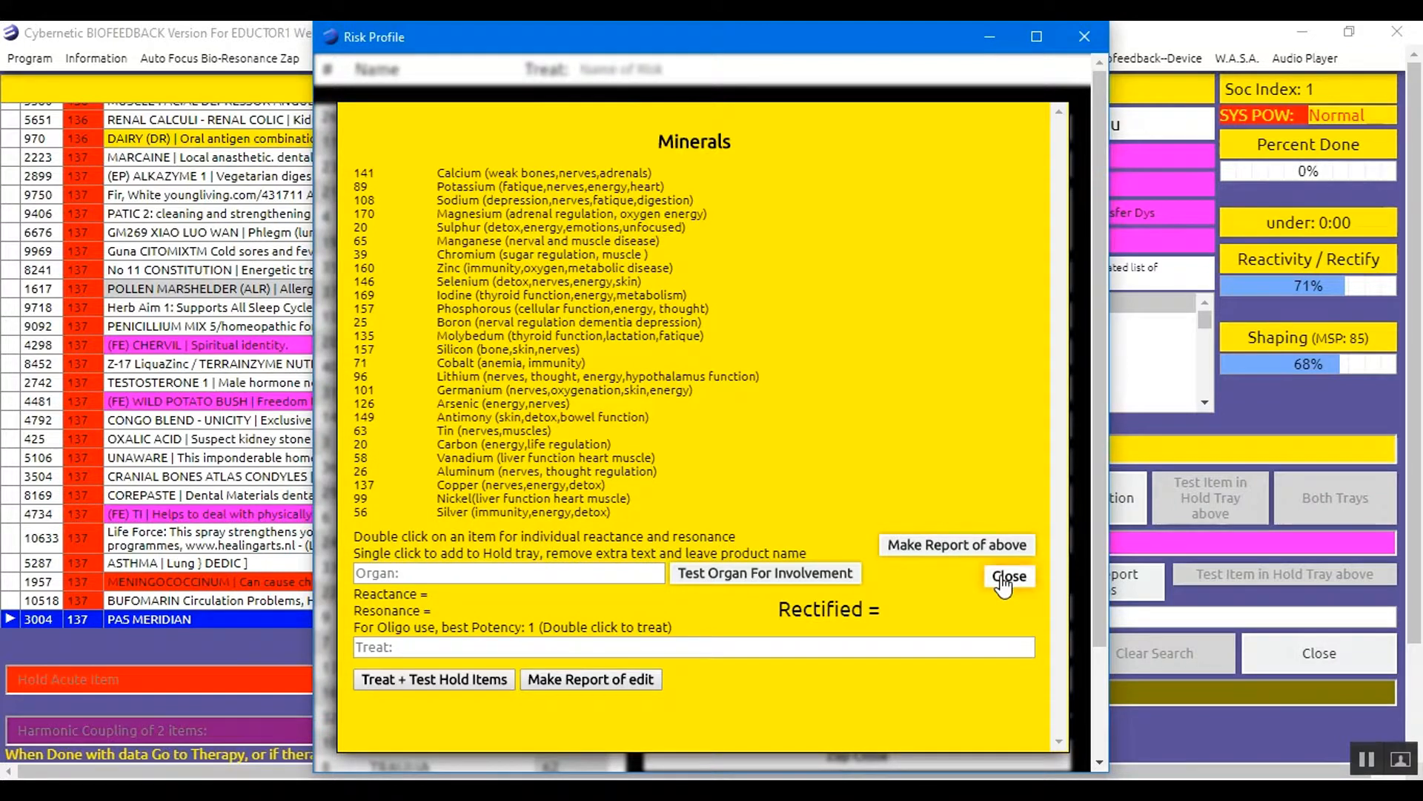
left_click(1008, 576)
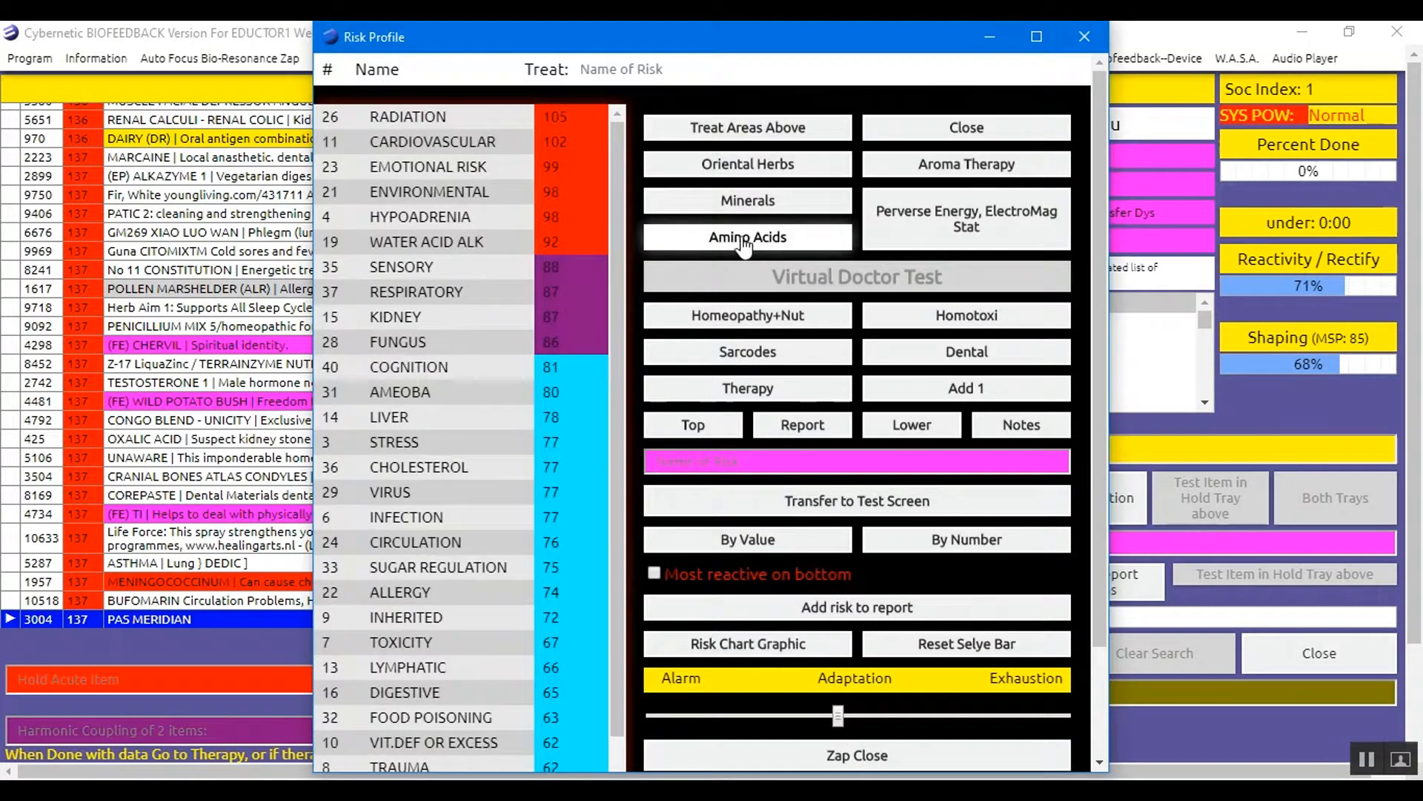
mouse_move(747, 237)
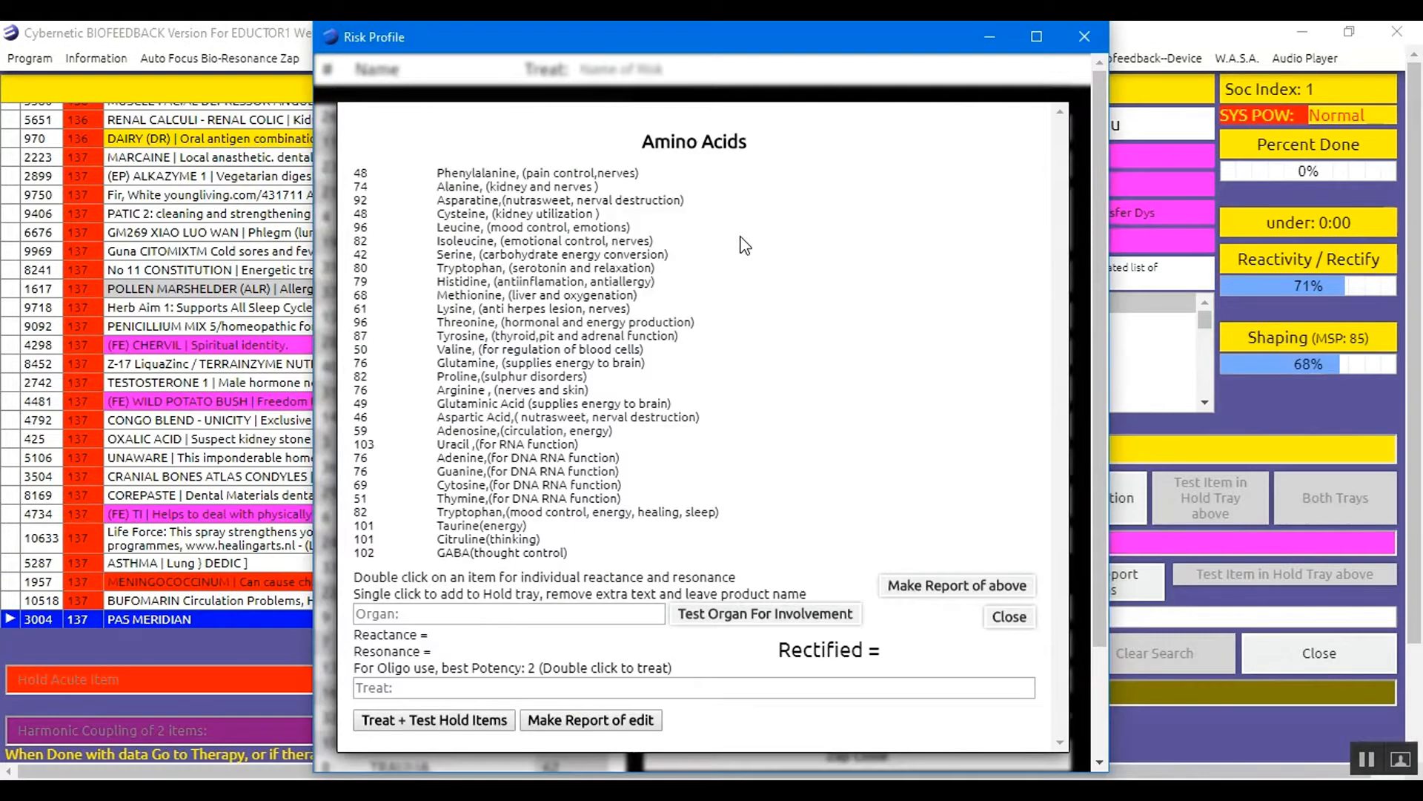
mouse_move(957, 584)
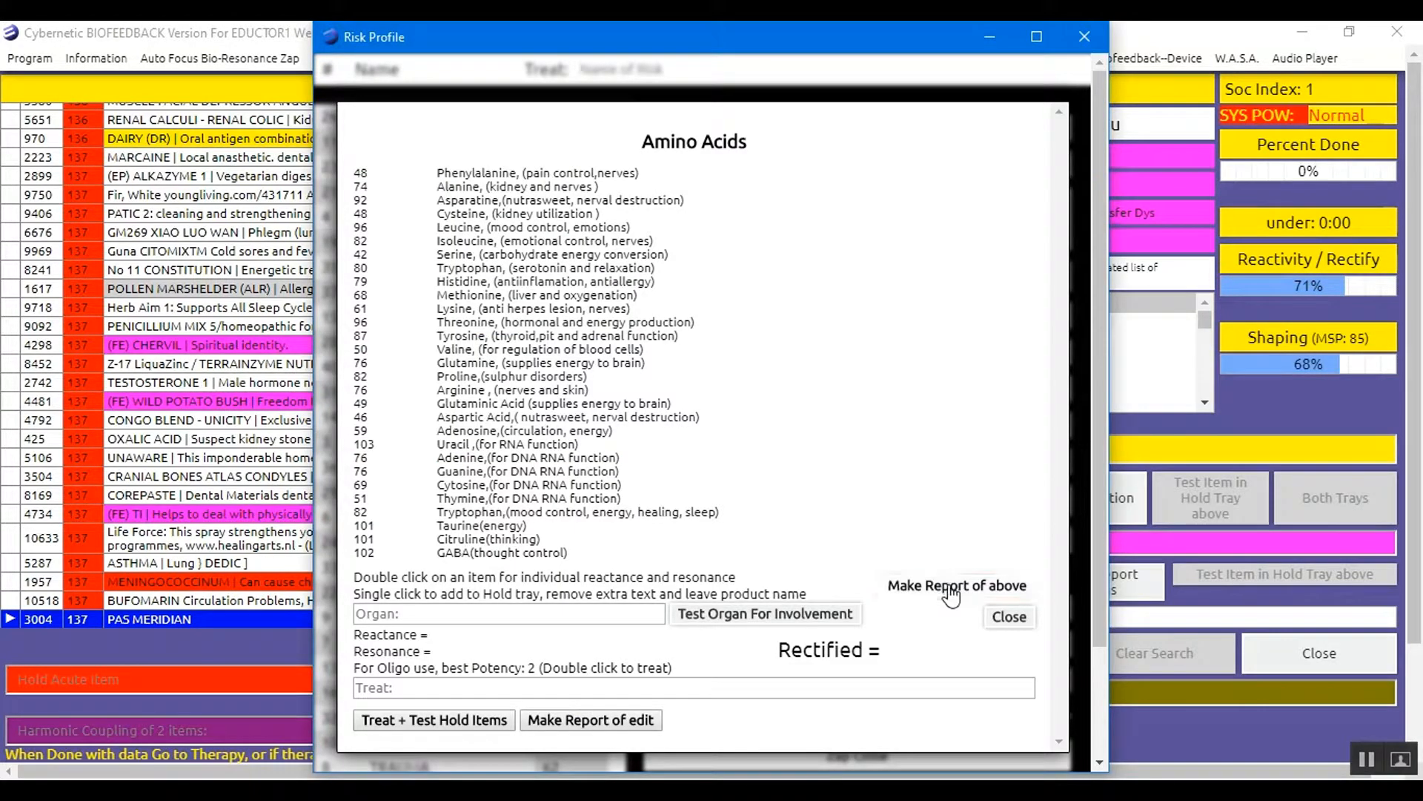
- Load the Amino Acids readings into the report and Zap Close the Risk Profile
left_click(956, 585)
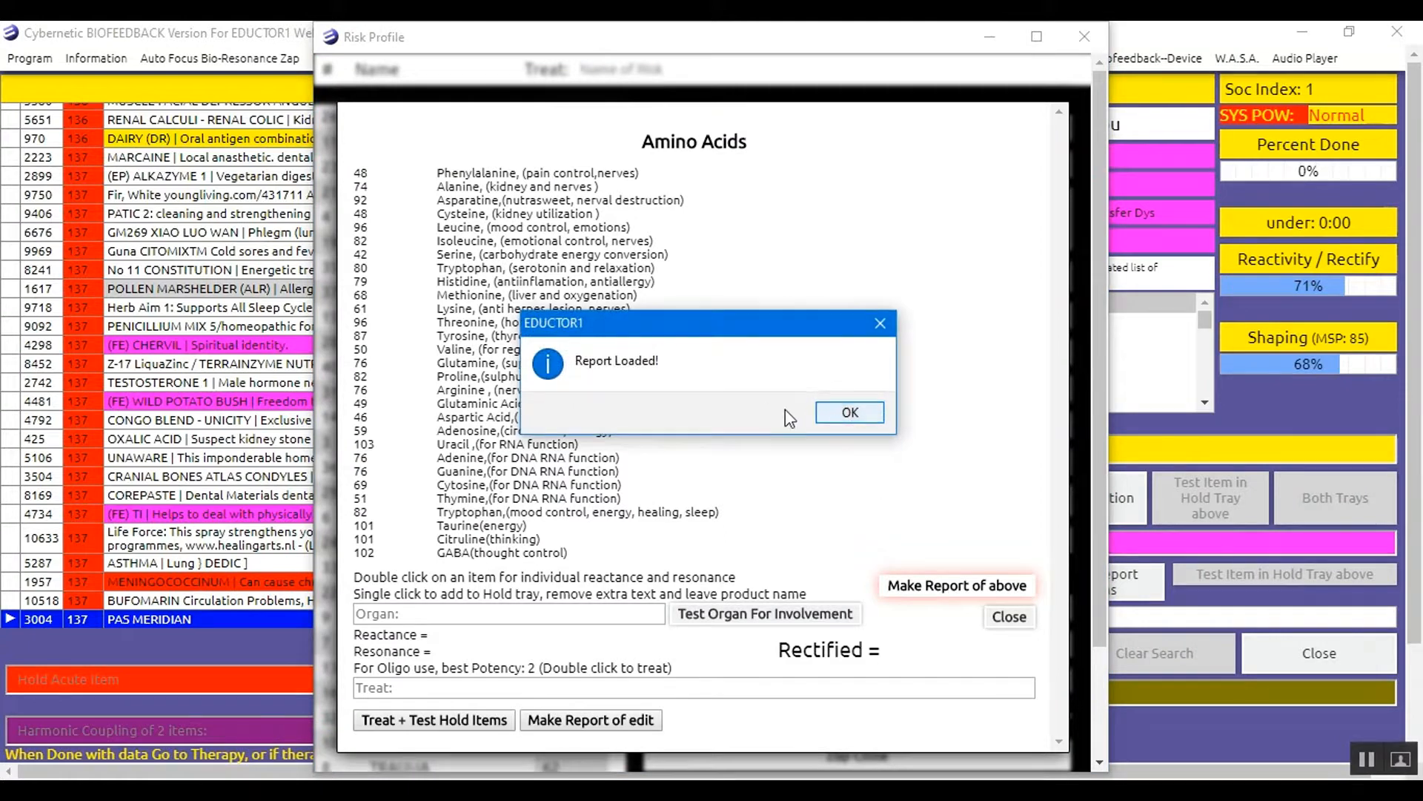
left_click(848, 412)
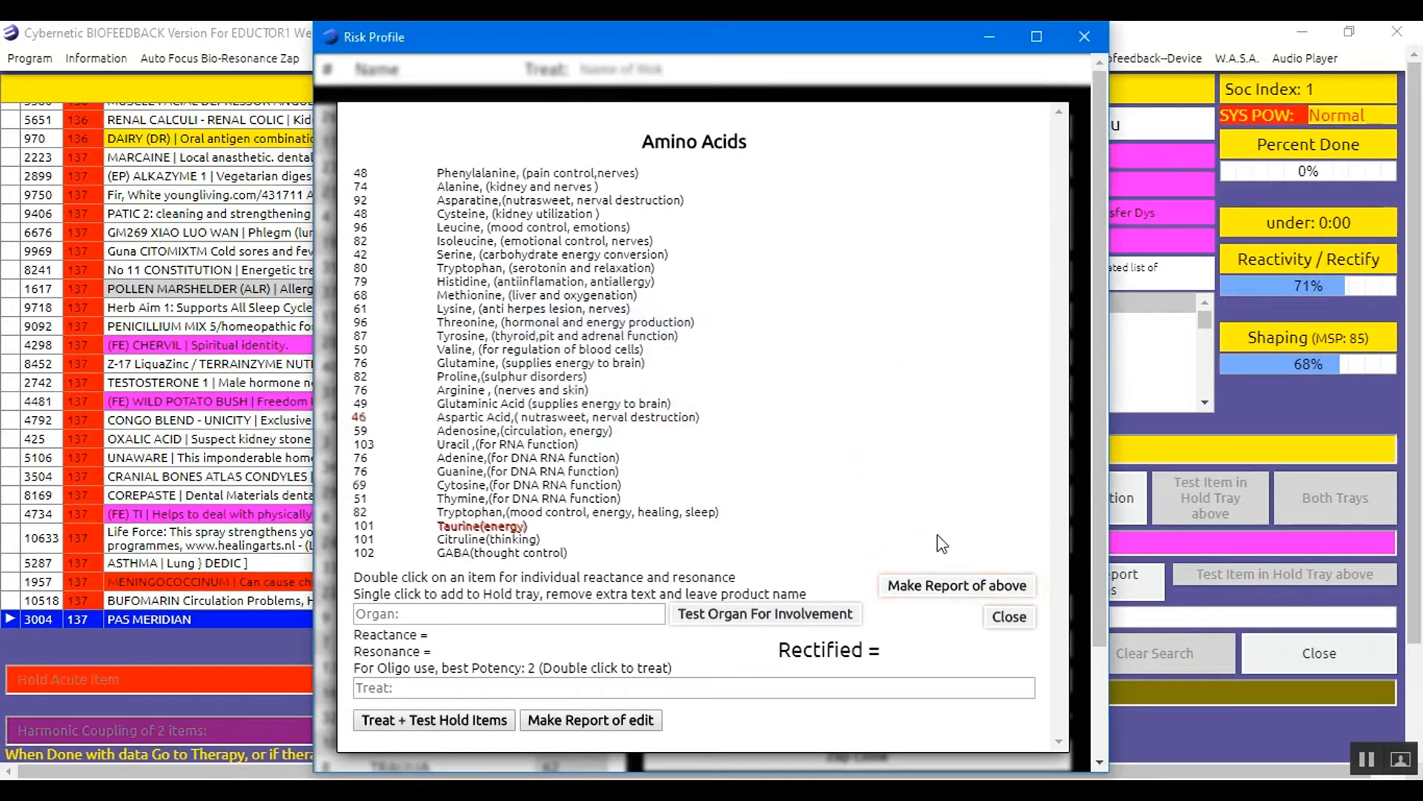
left_click(1008, 617)
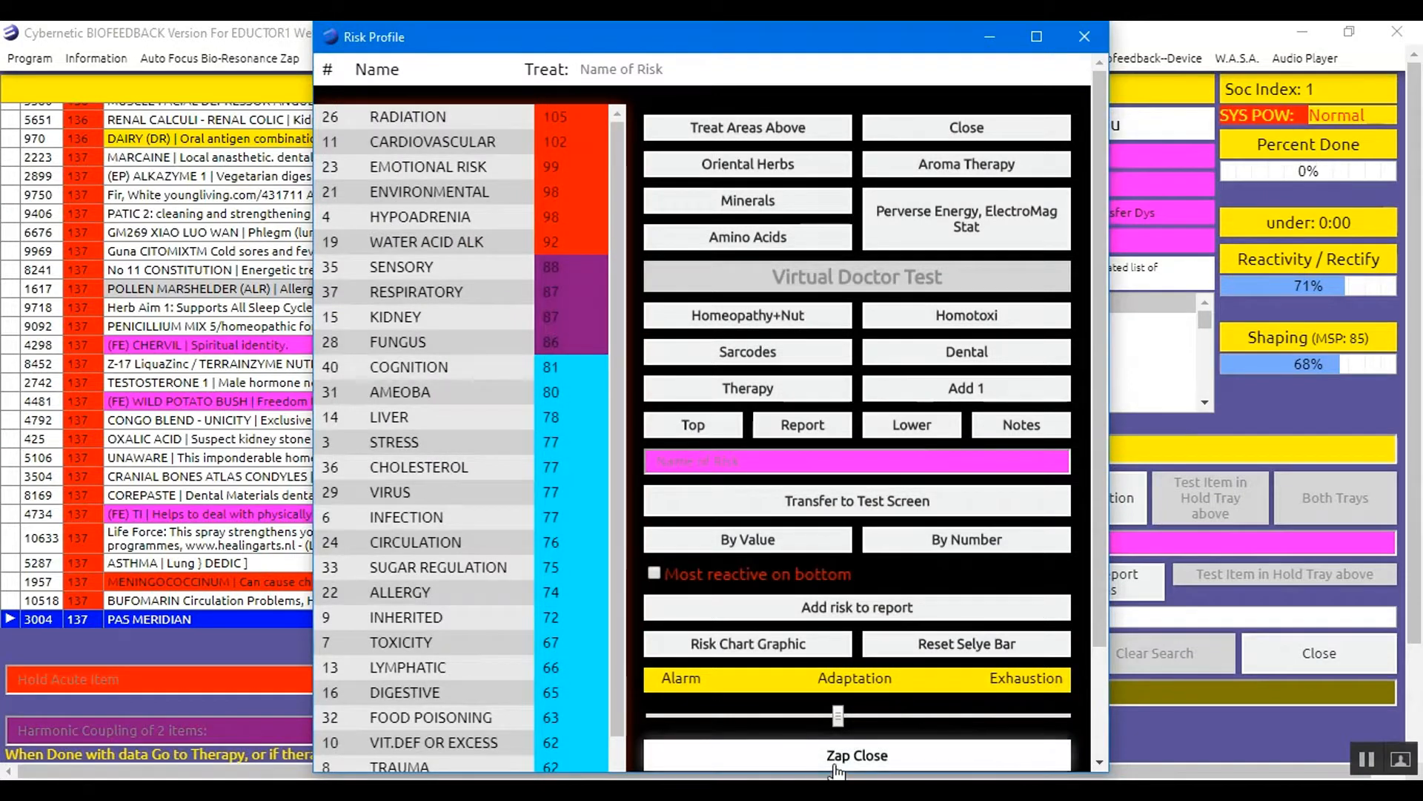
left_click(965, 128)
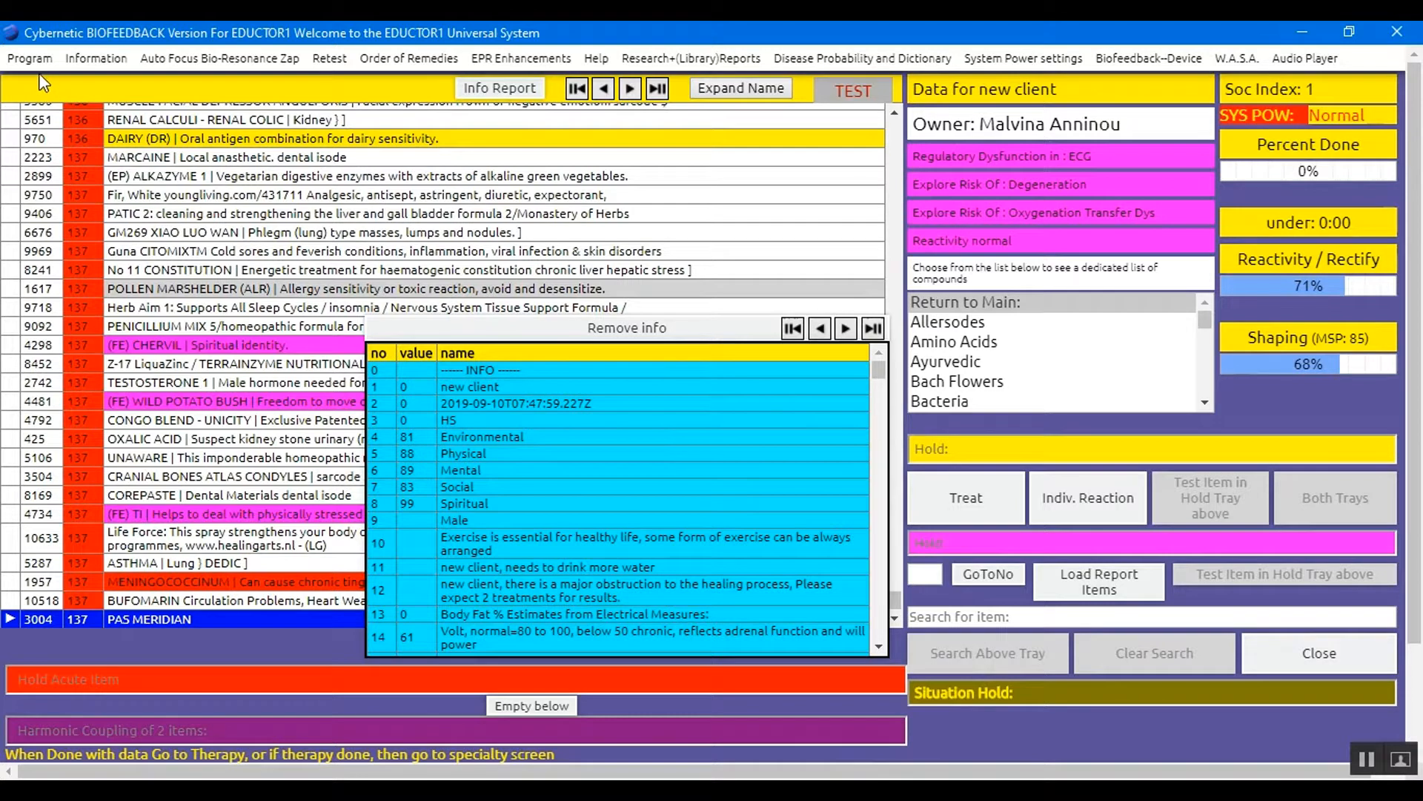
- In Nutrition And Homeopathy Feedback, calculate the nutrition scores and load them into the report
left_click(28, 58)
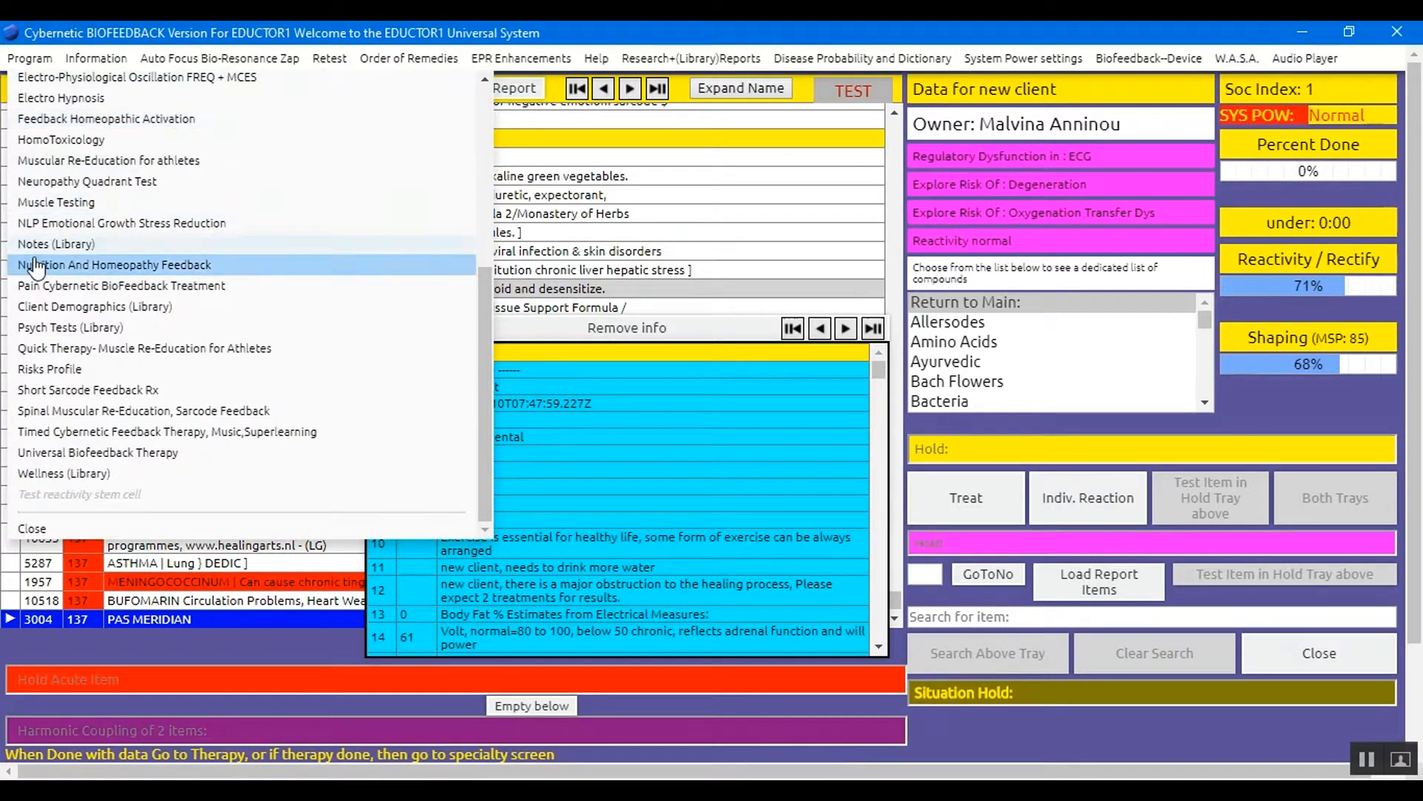
left_click(114, 264)
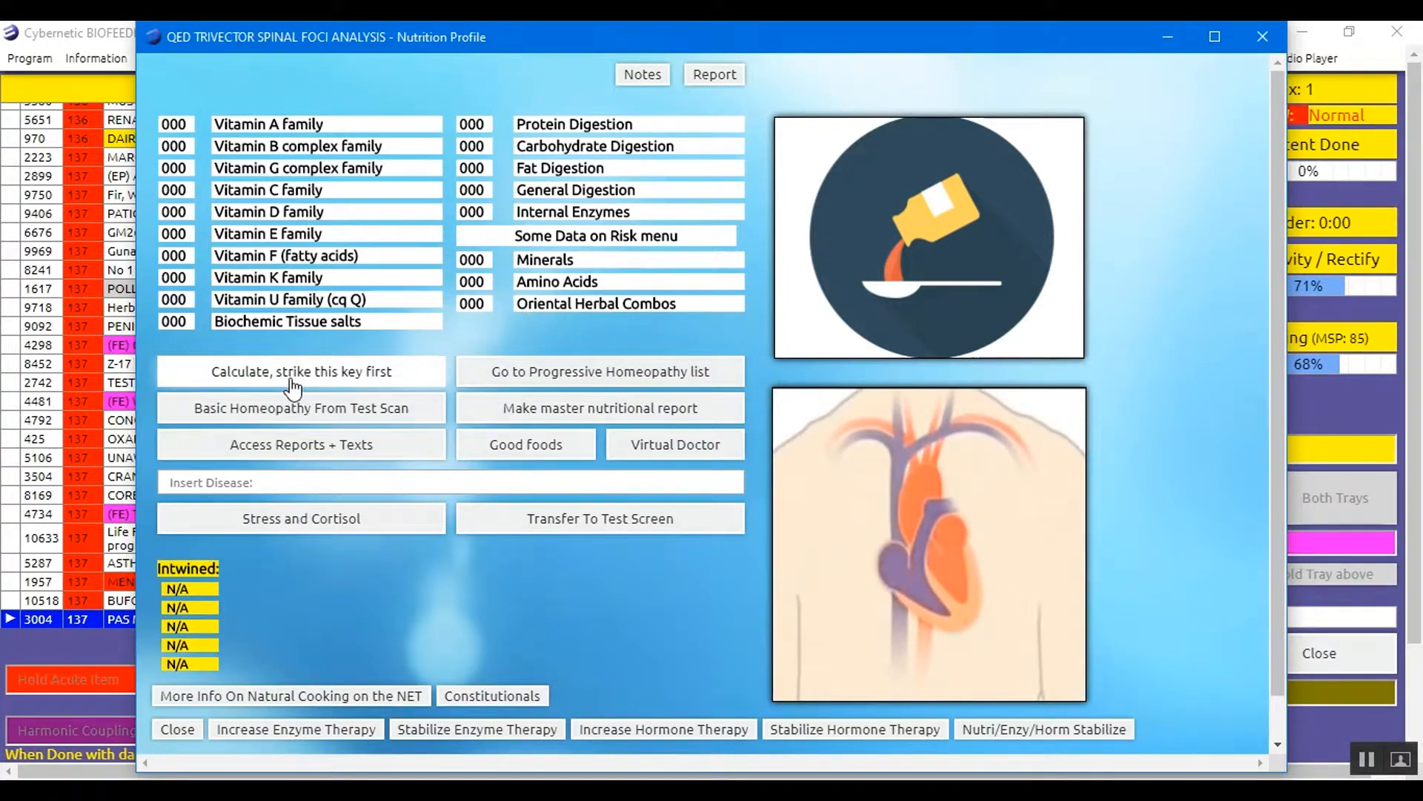
left_click(301, 370)
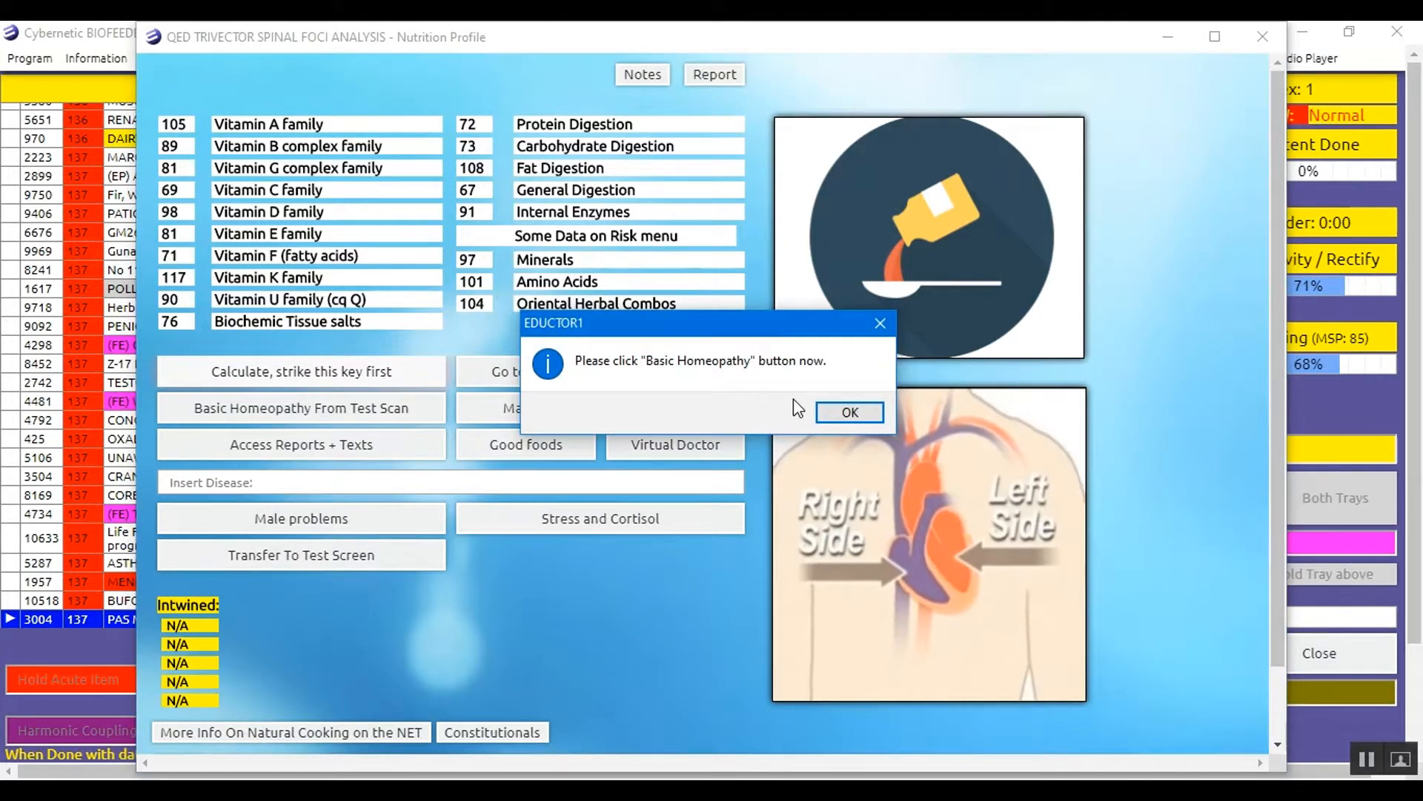
left_click(848, 411)
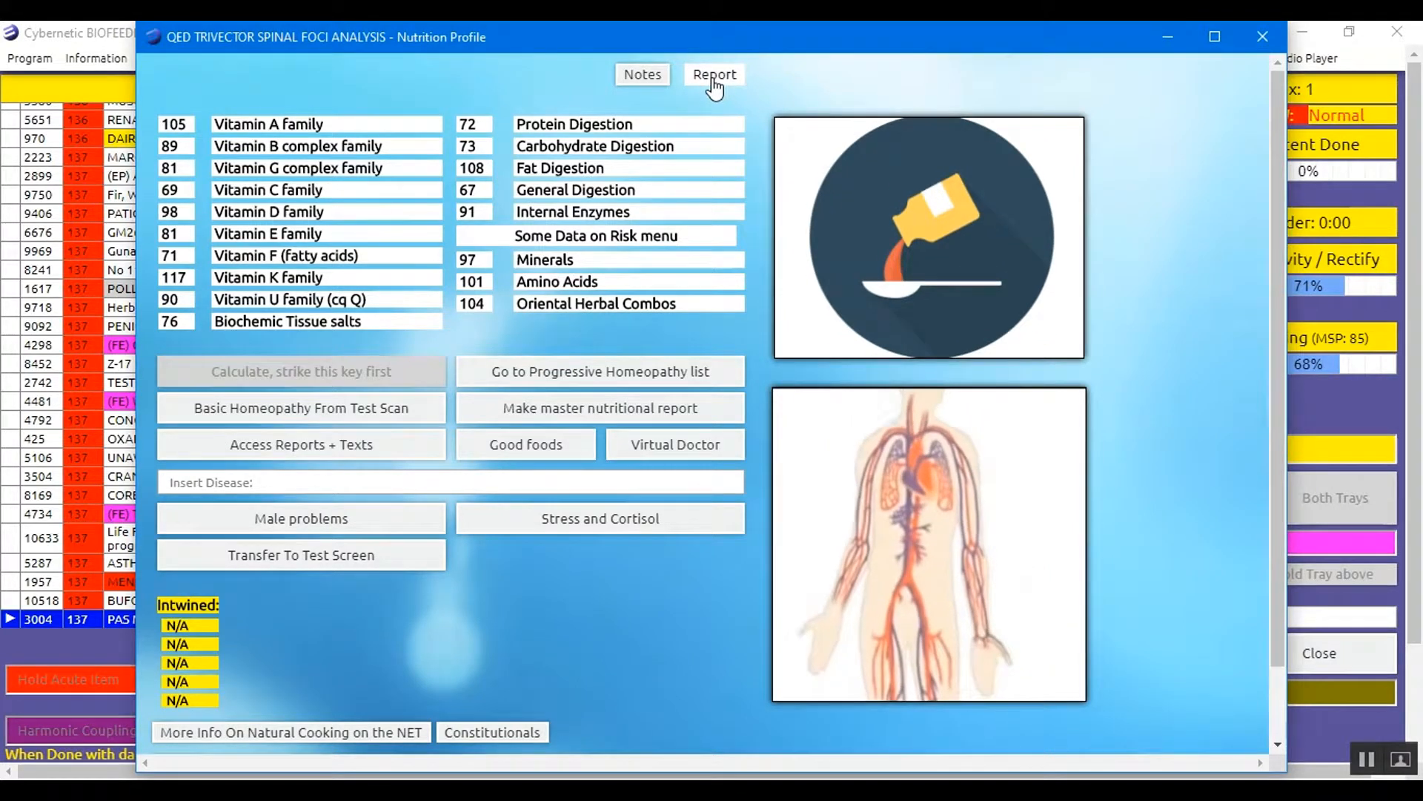
left_click(714, 75)
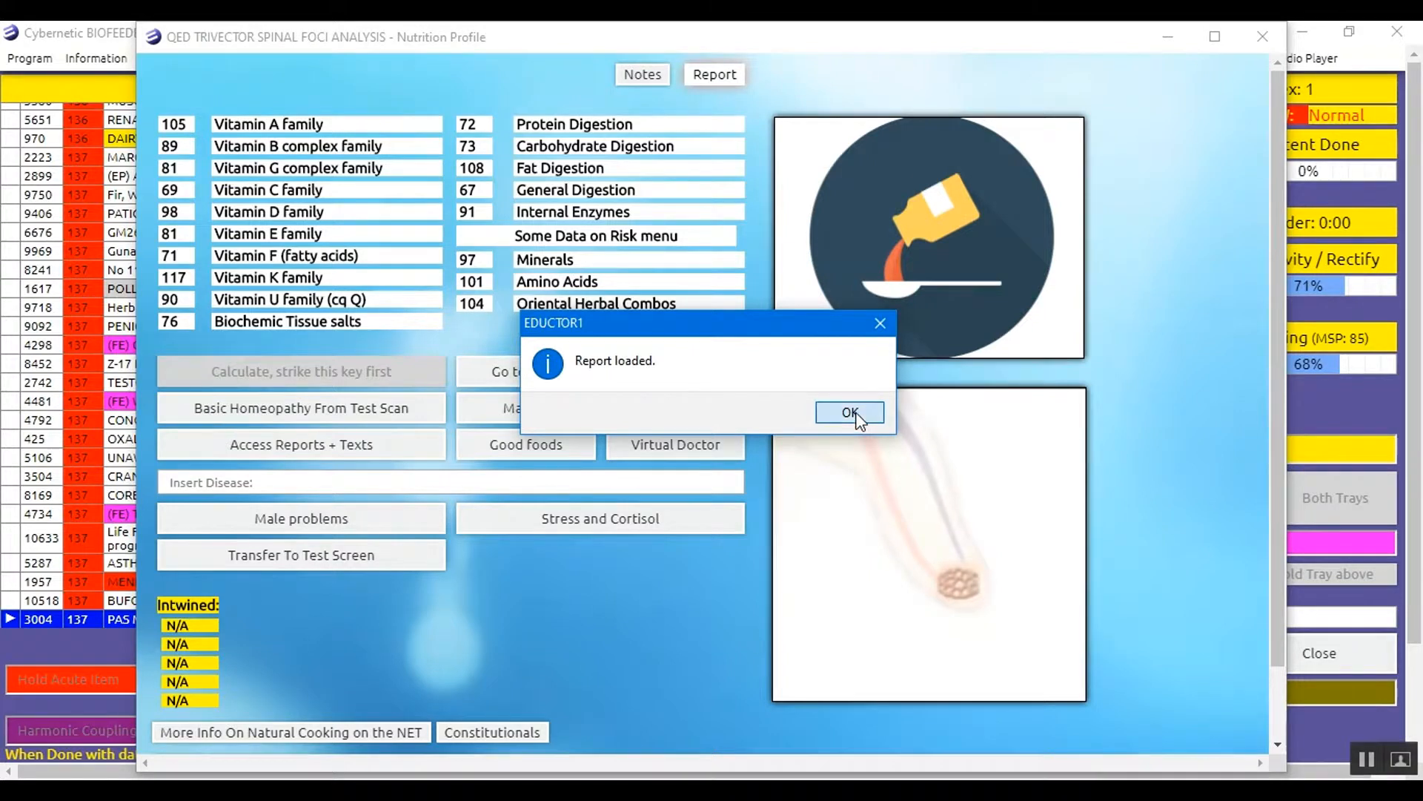
left_click(848, 412)
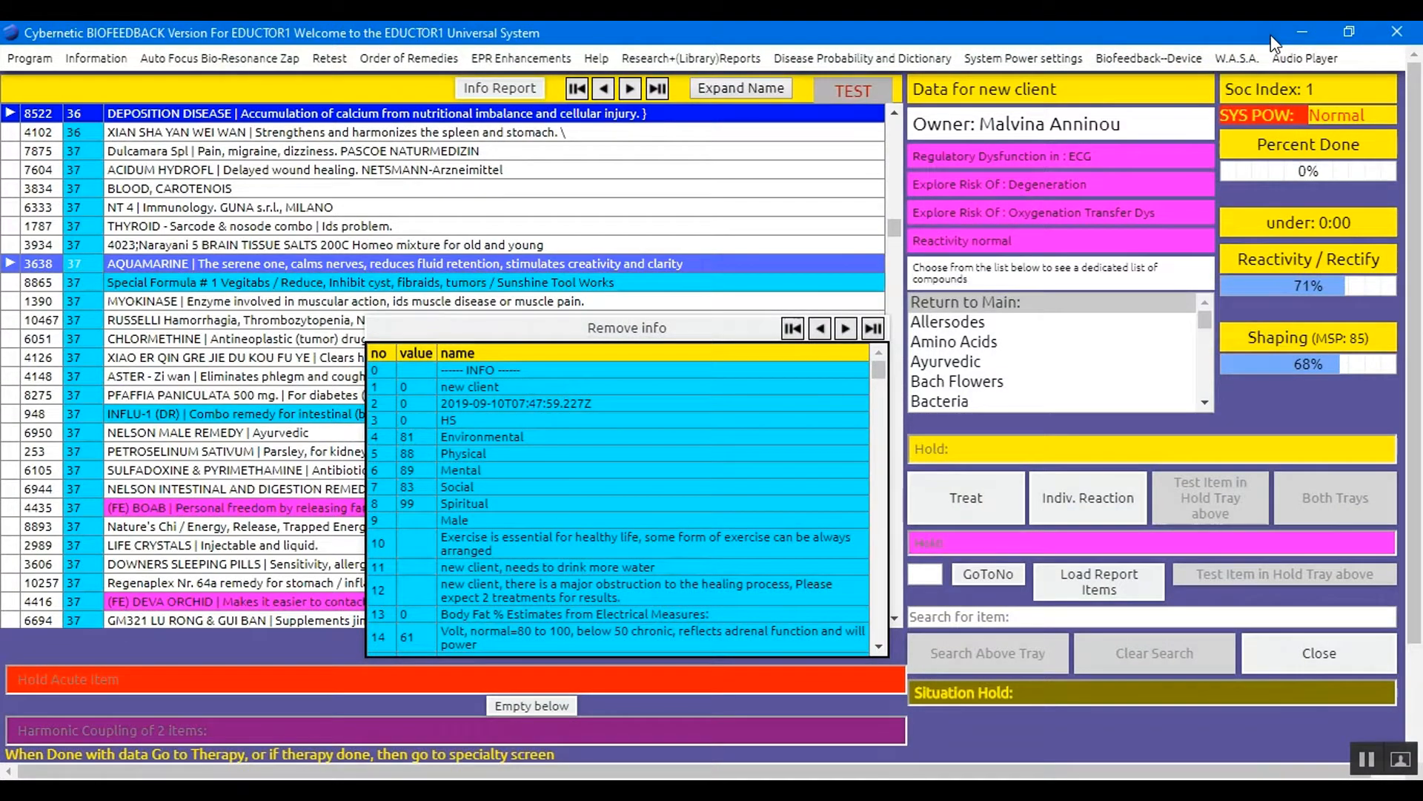
mouse_move(952, 30)
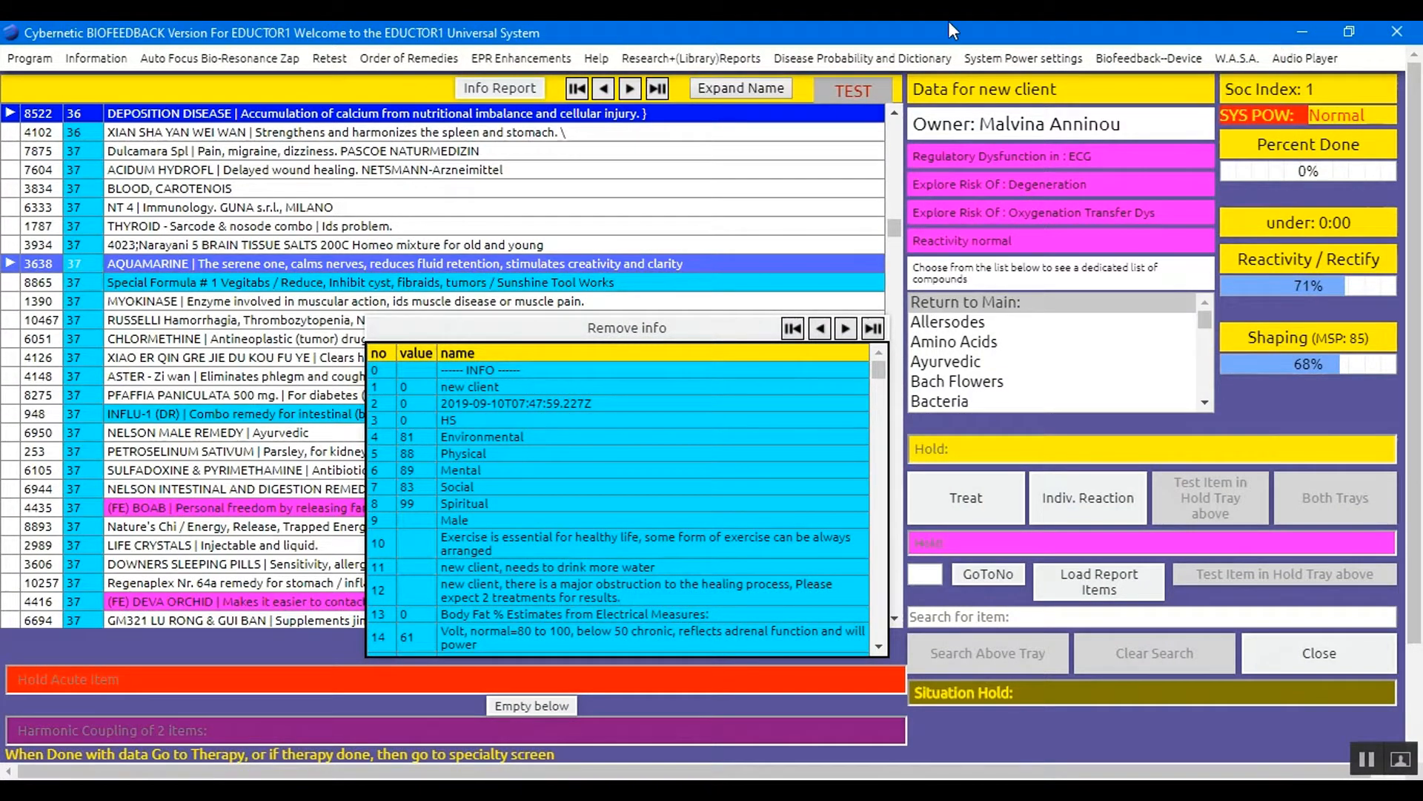
- Generate the client's Simplicity Report from the Information menu
left_click(218, 58)
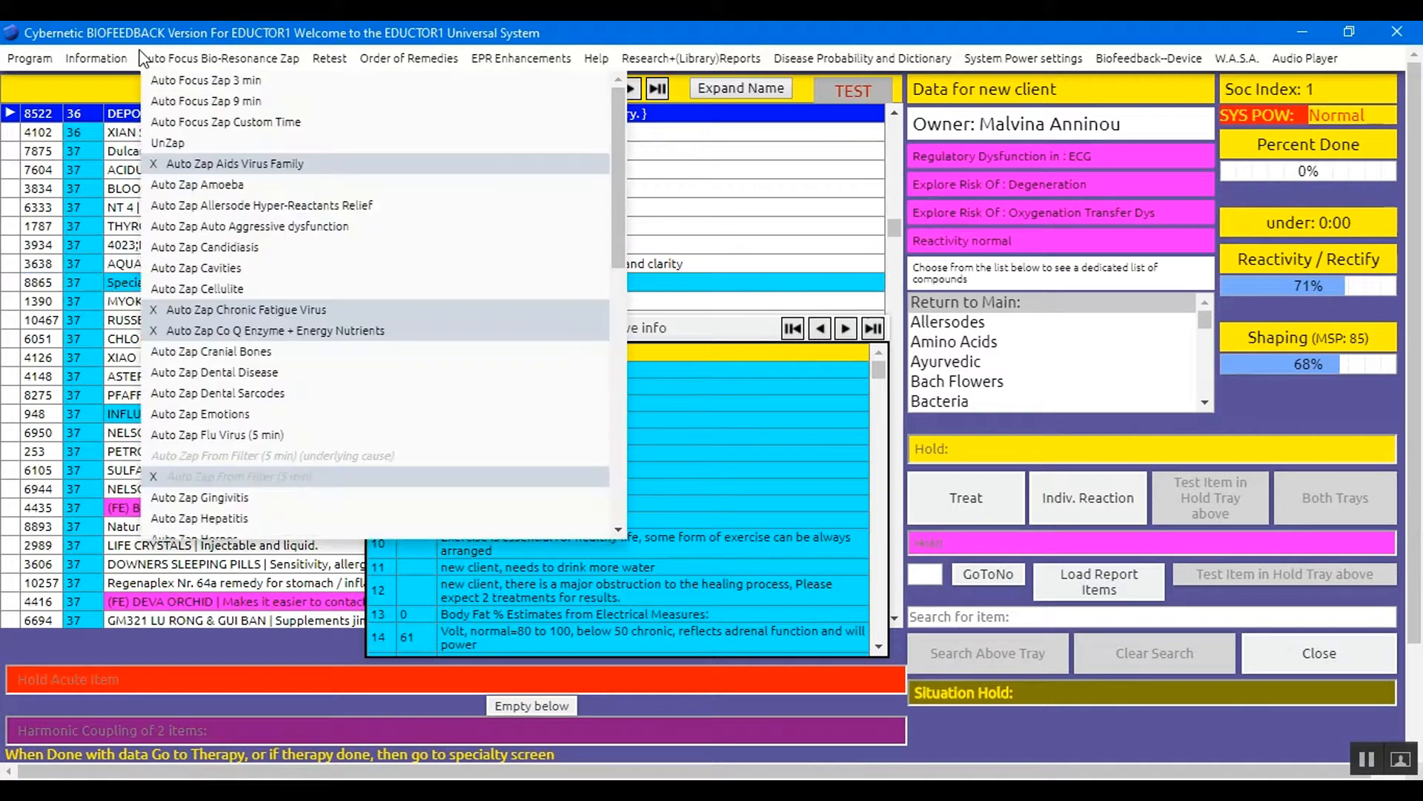
left_click(95, 58)
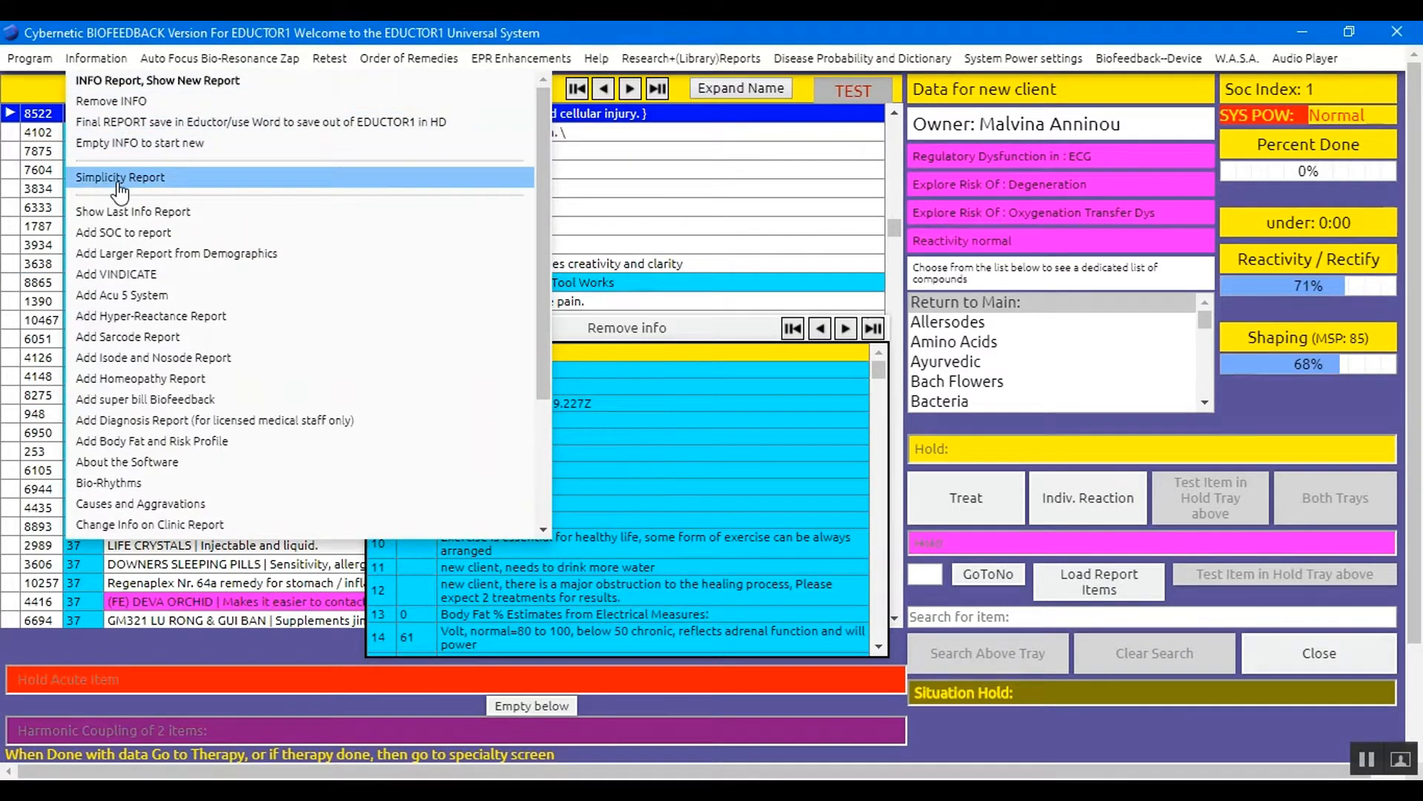
left_click(120, 176)
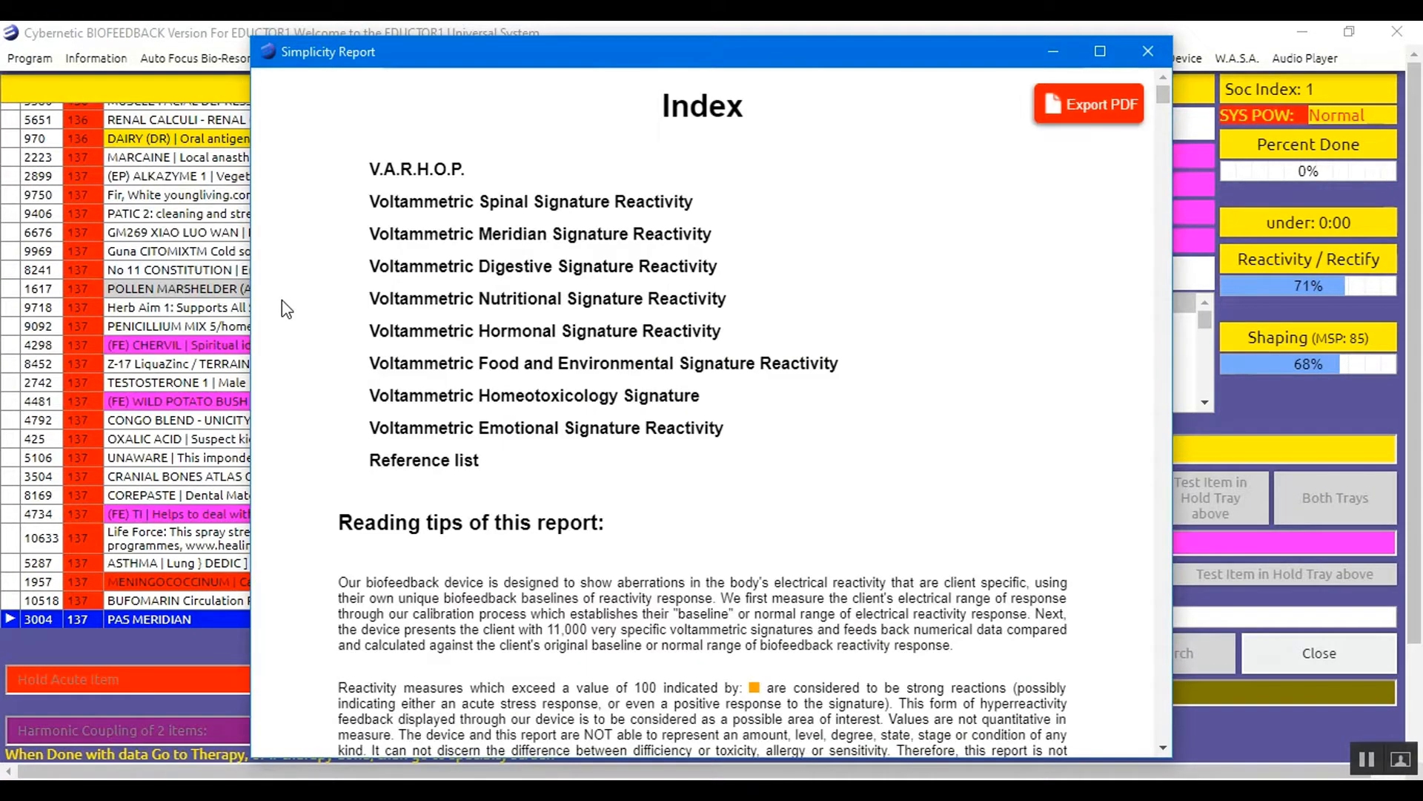
mouse_move(897, 179)
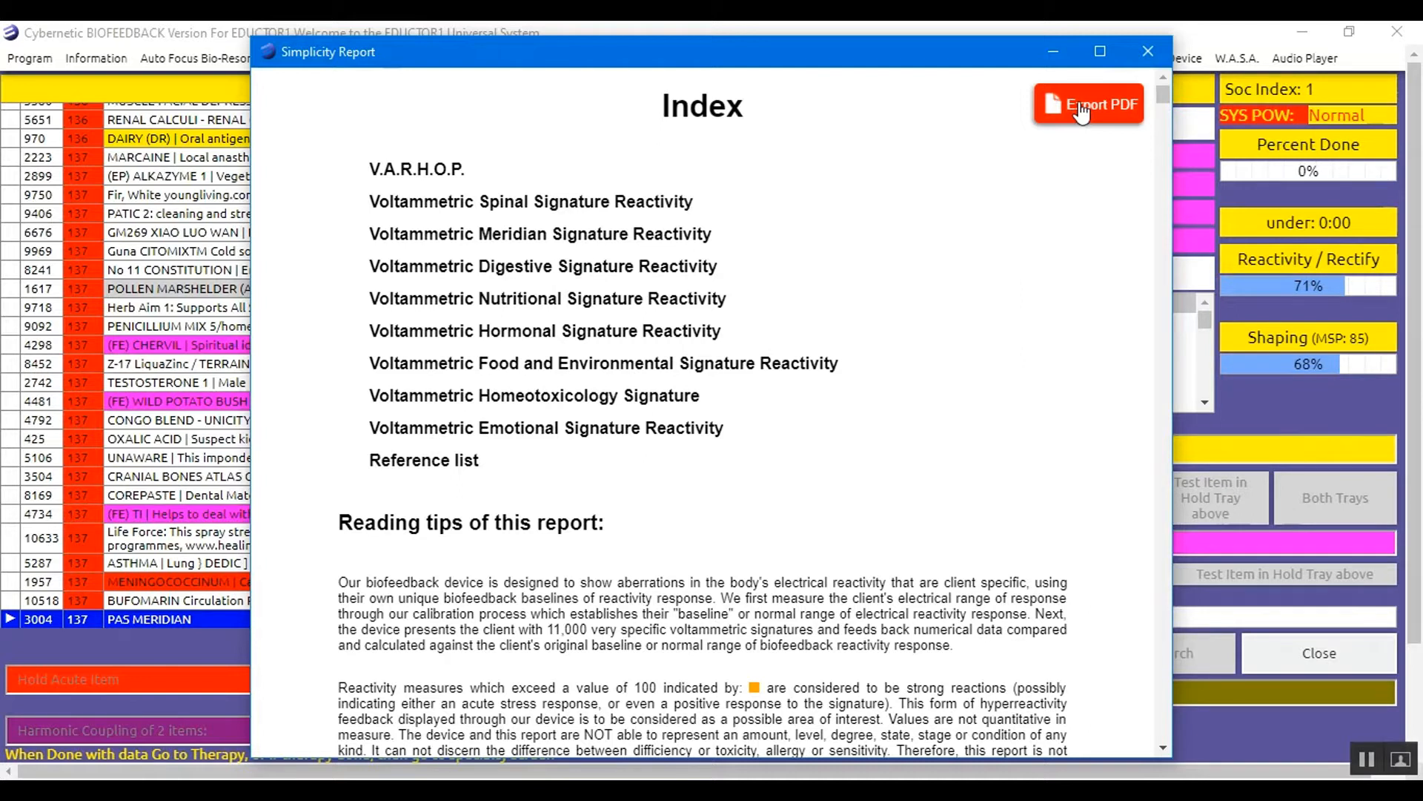
- Export the report to the Desktop as new_client_sr__10_10_2019.pdf
left_click(1088, 104)
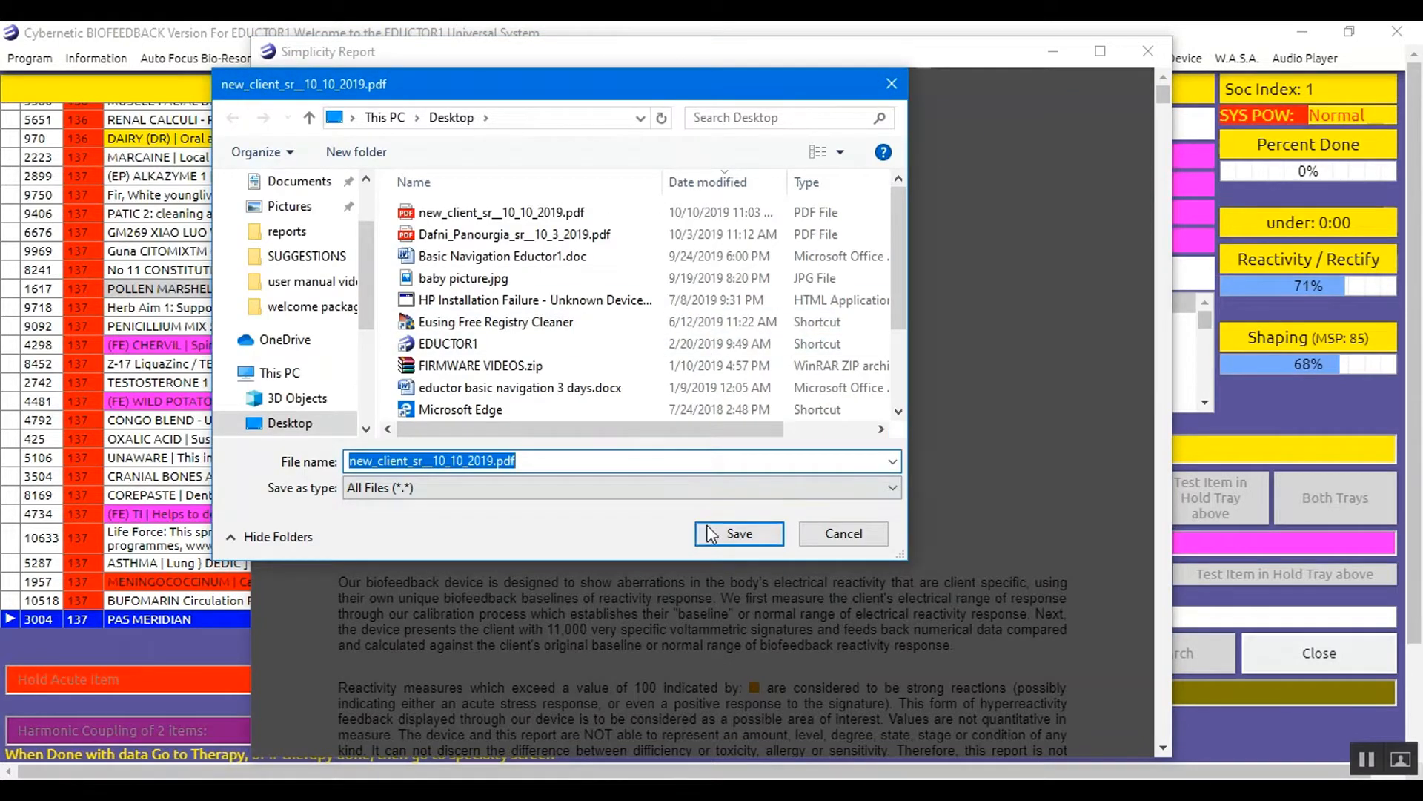
left_click(738, 533)
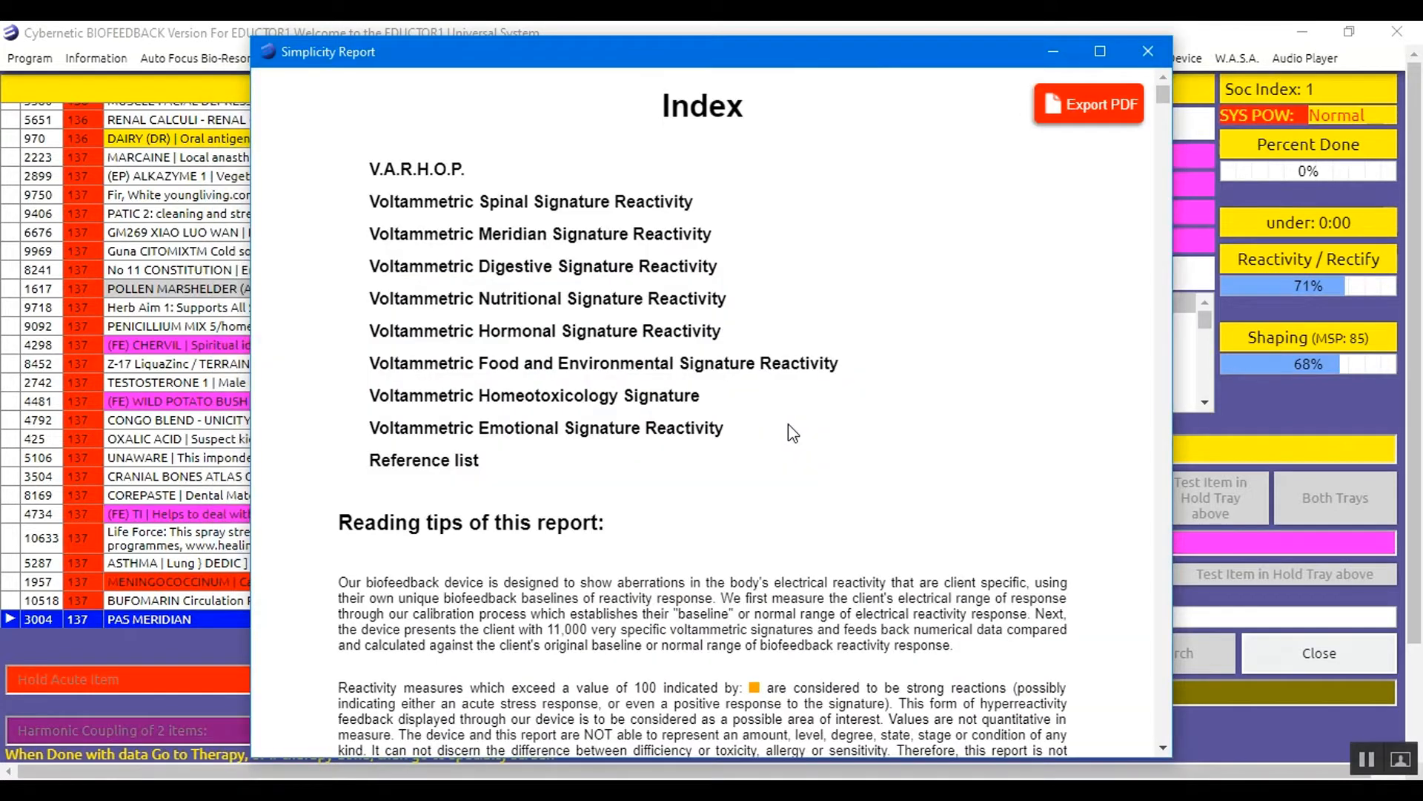
mouse_move(1136, 468)
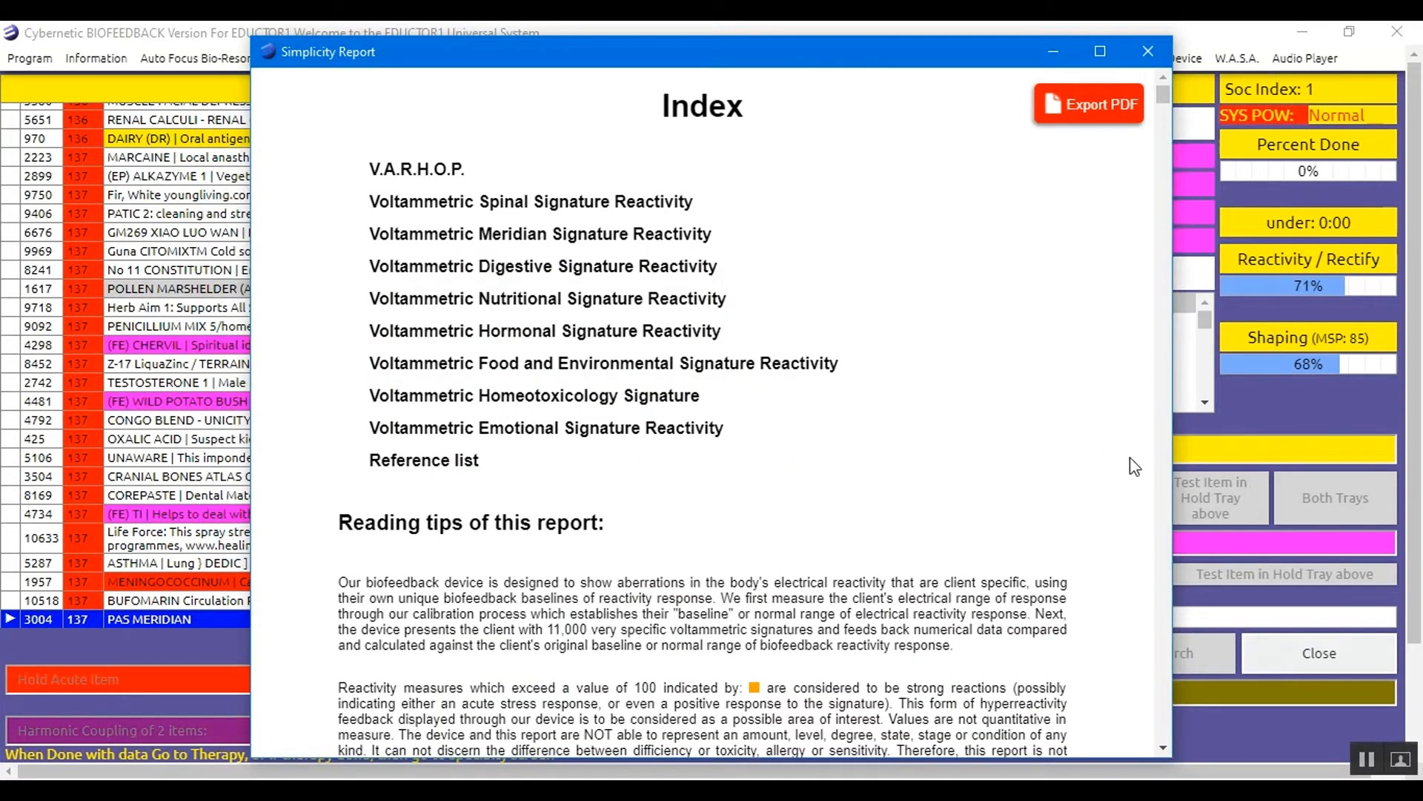
scroll("down", 3)
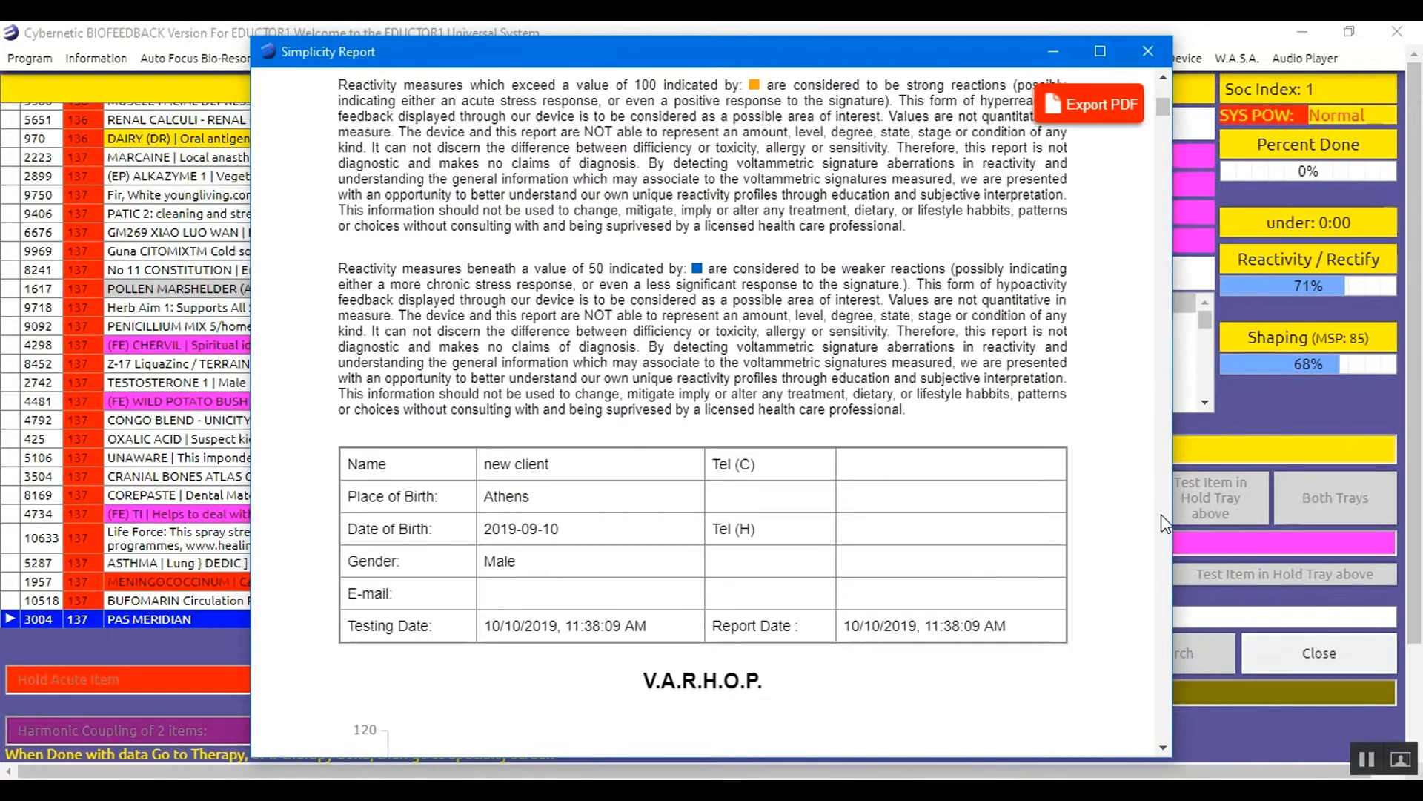
scroll("down", 3)
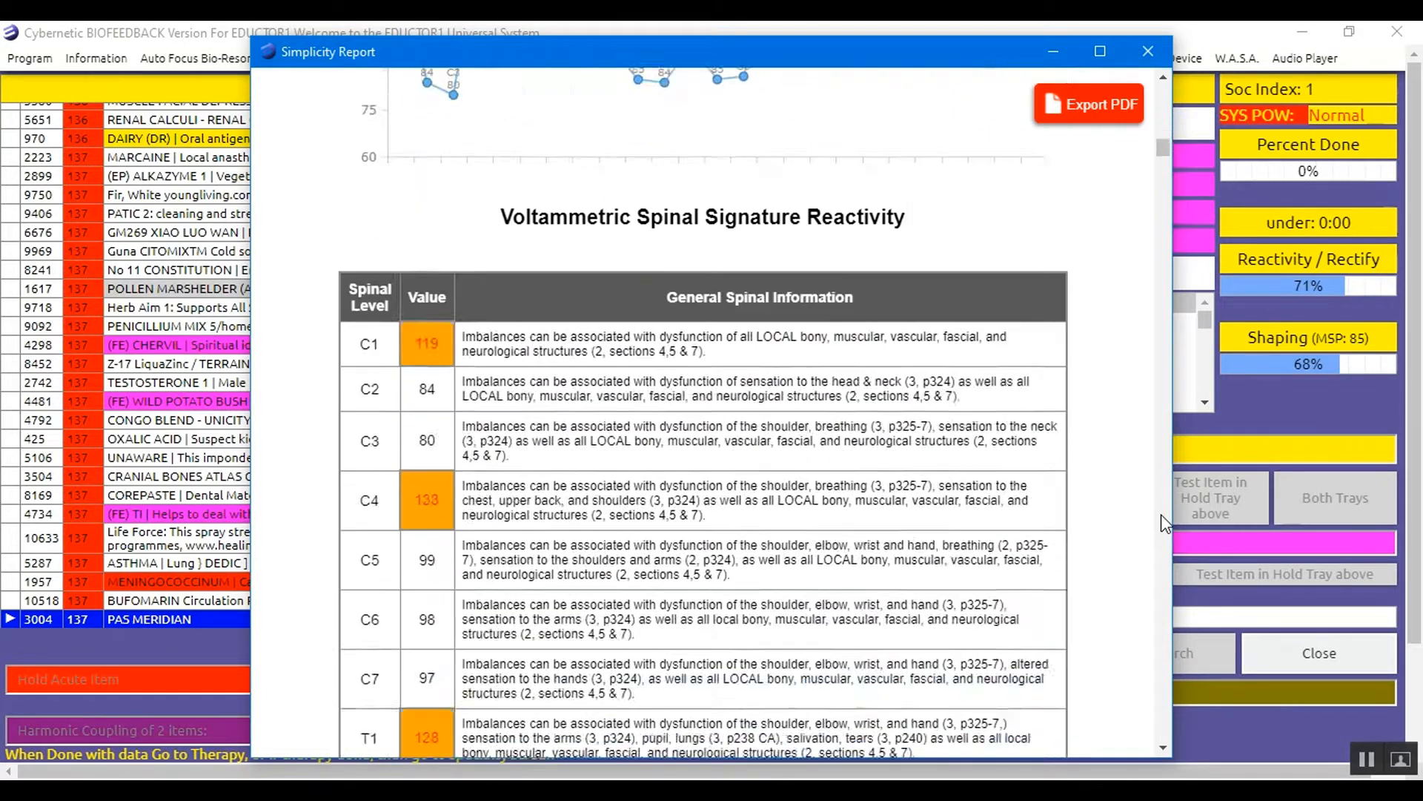
scroll("down", 3)
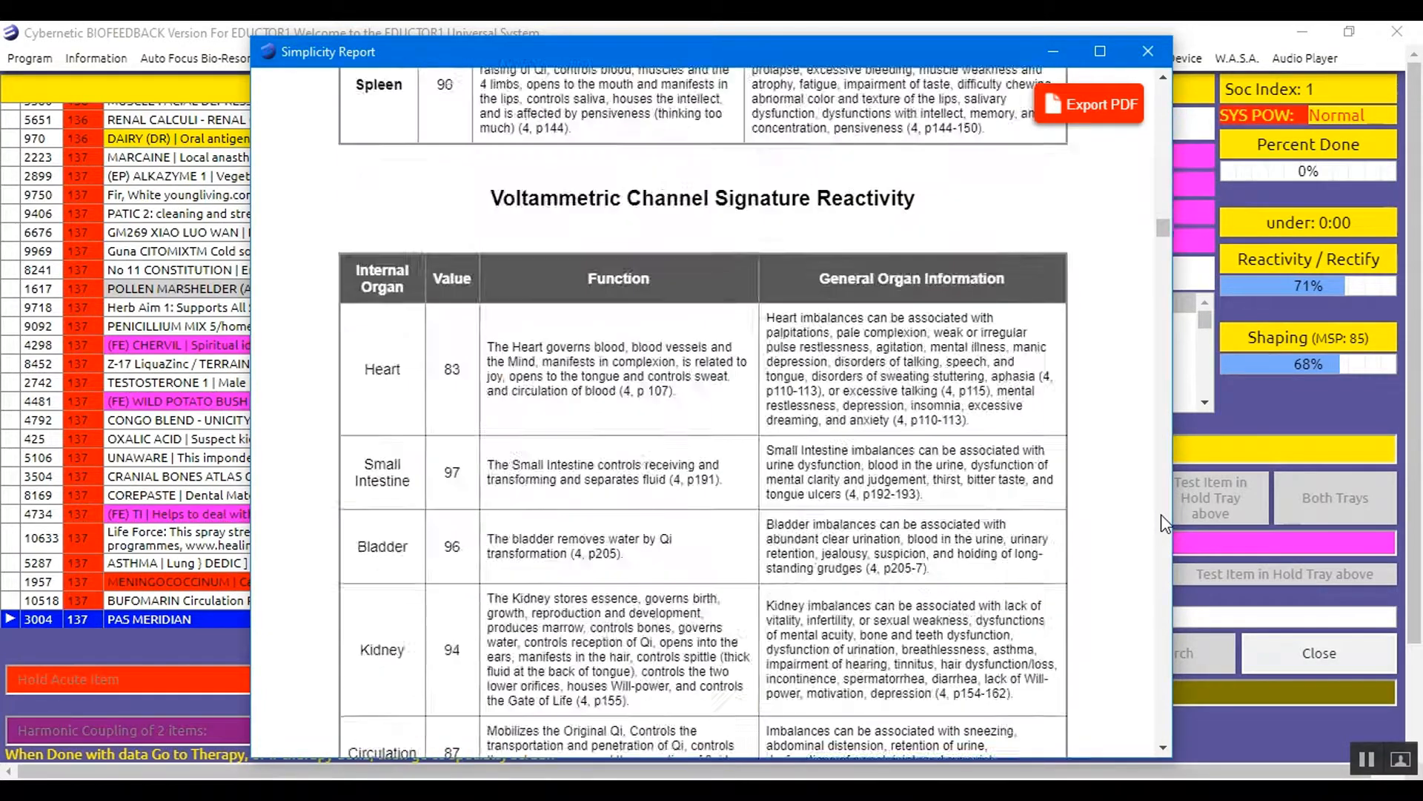
scroll("down", 3)
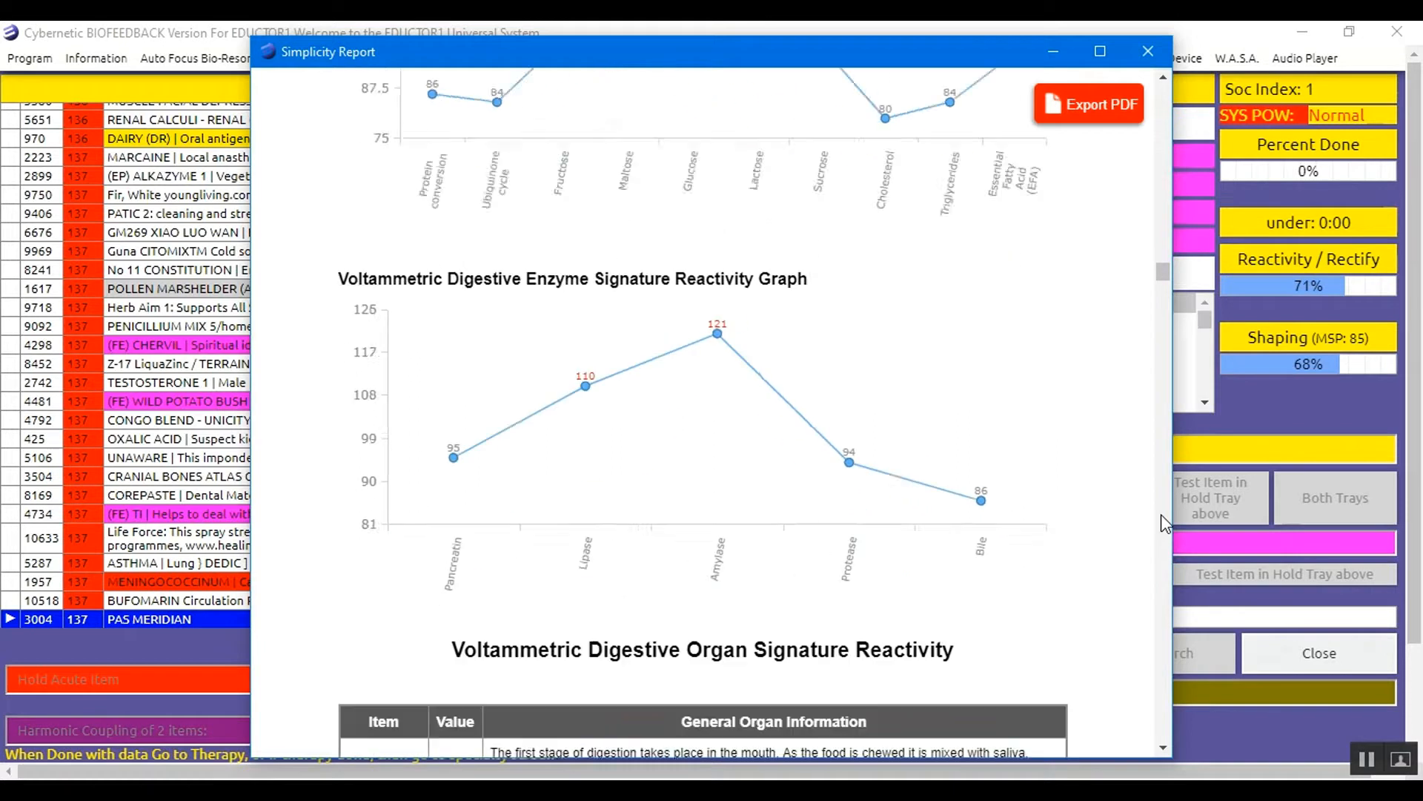
scroll("down", 3)
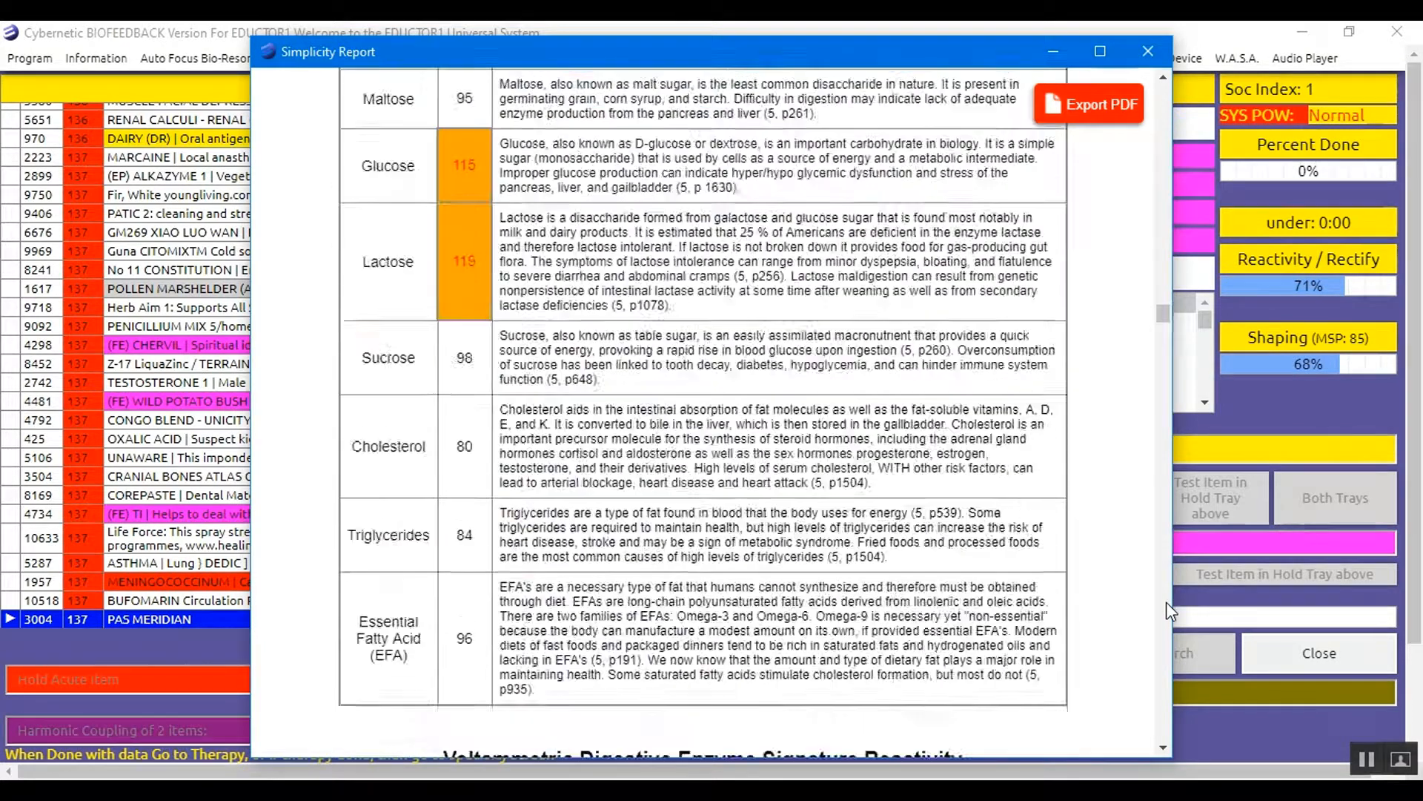
scroll("down", 3)
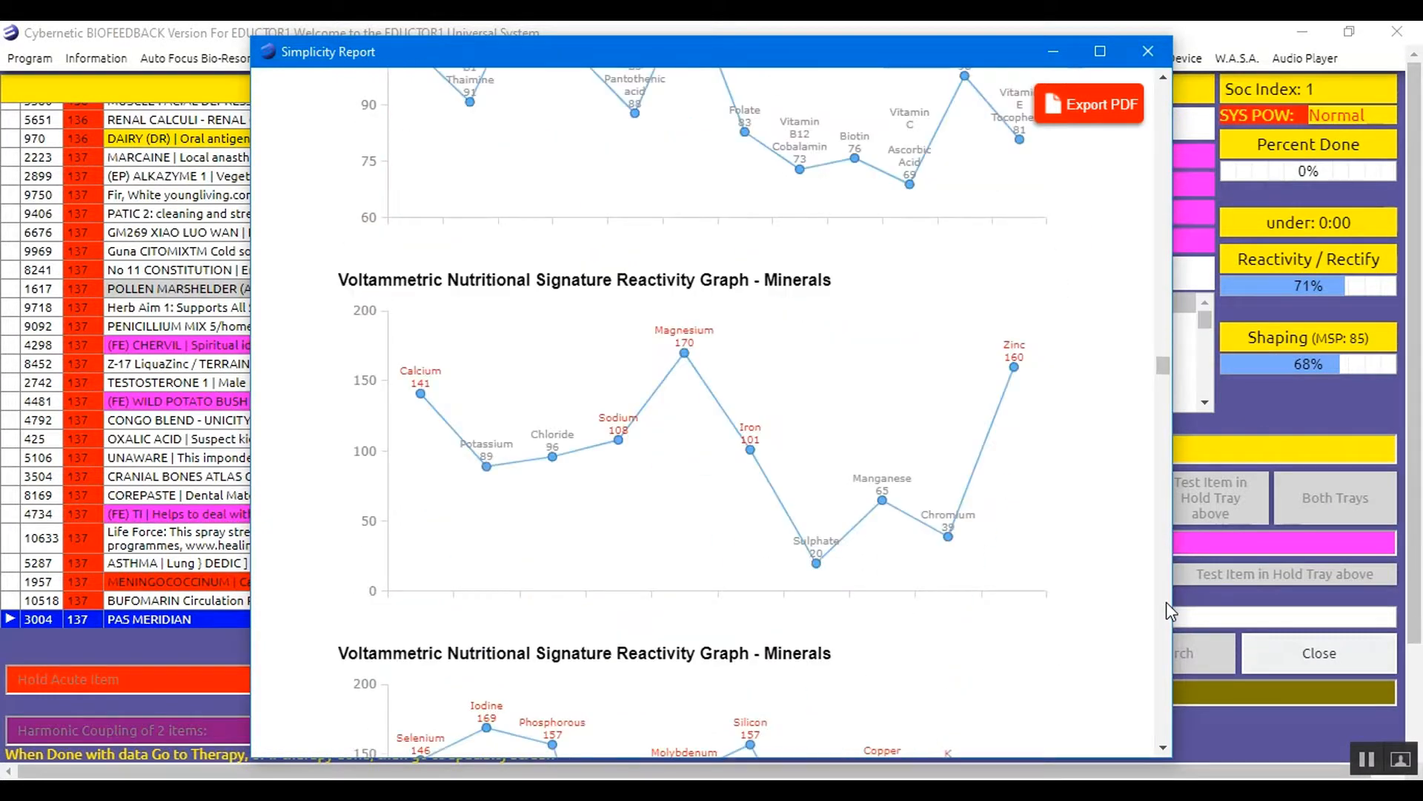
scroll("down", 3)
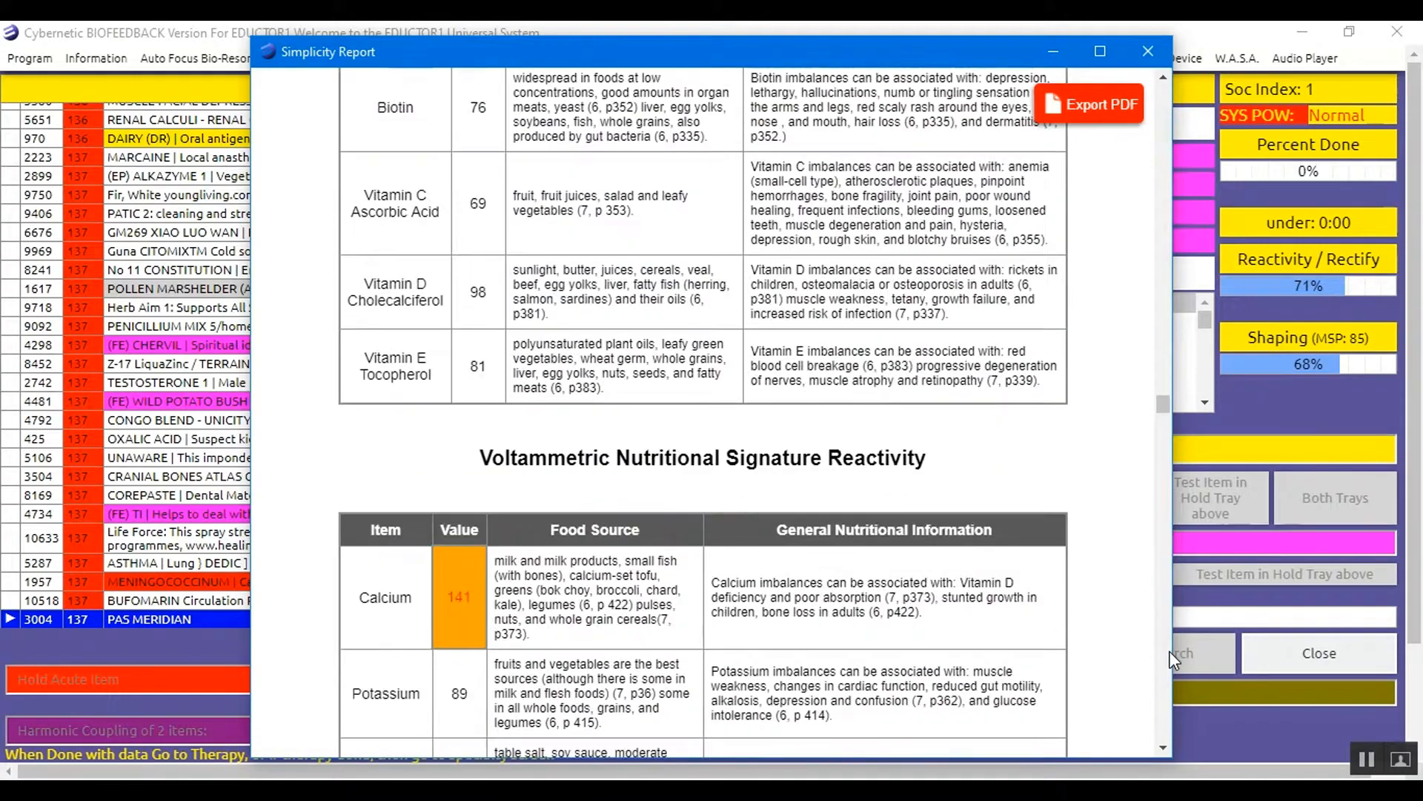
scroll("down", 3)
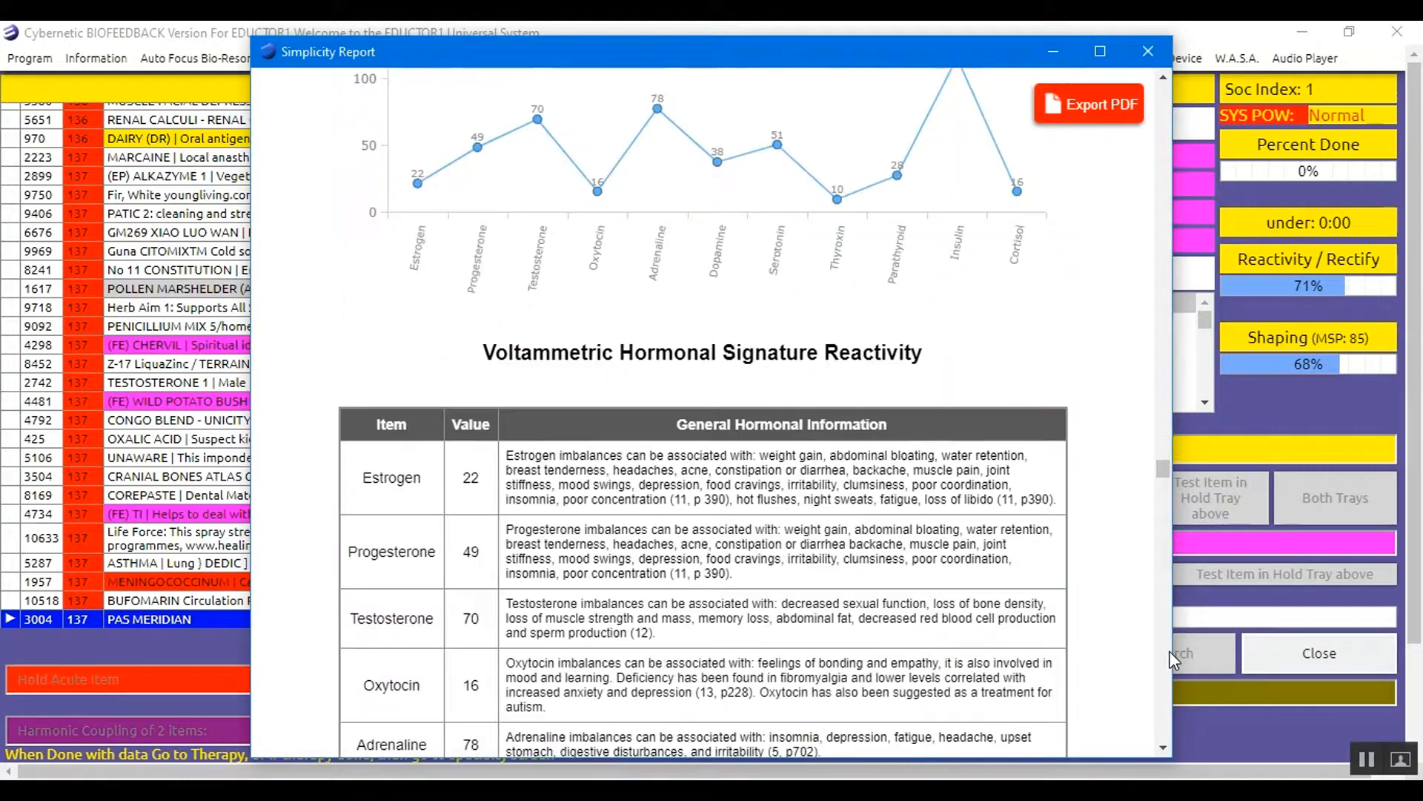
scroll("down", 3)
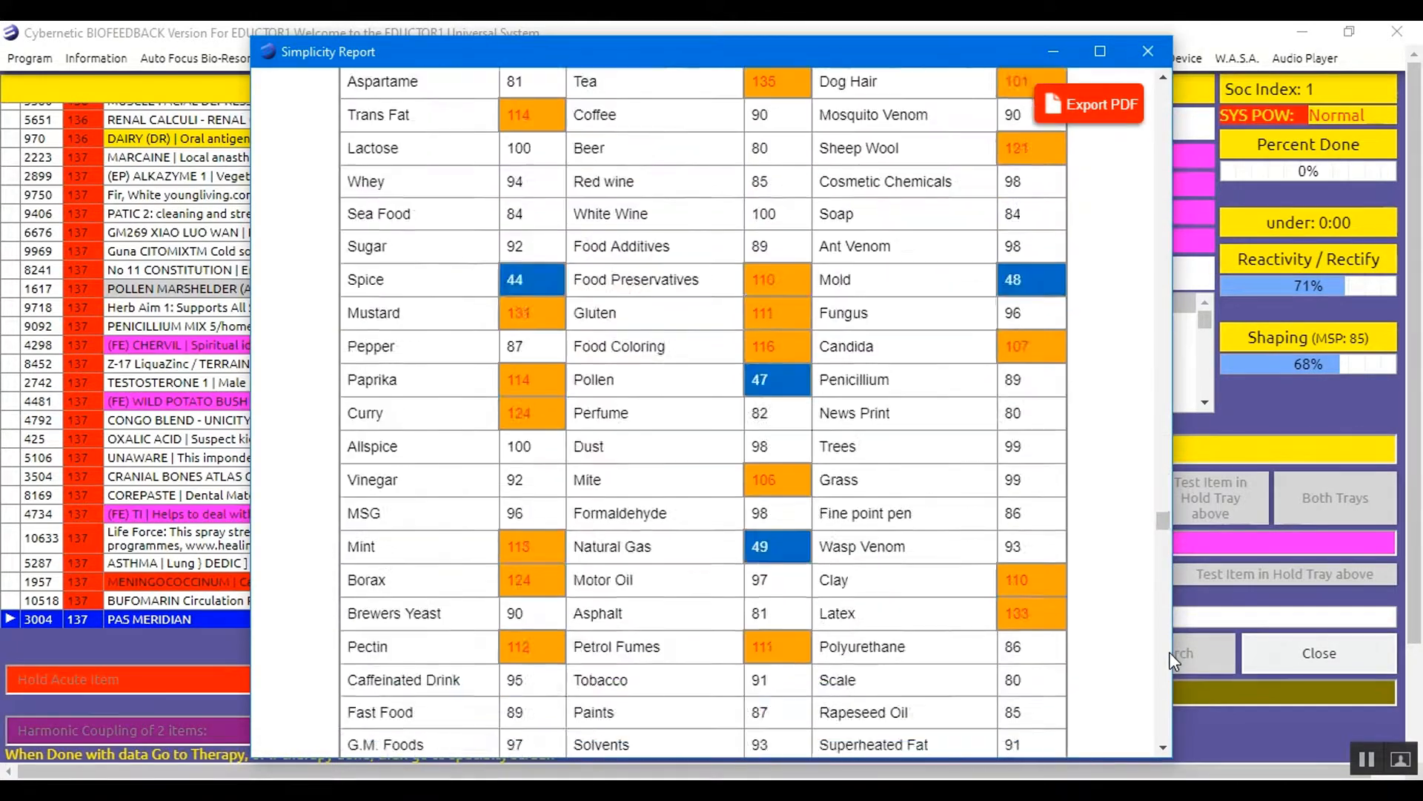
scroll("down", 3)
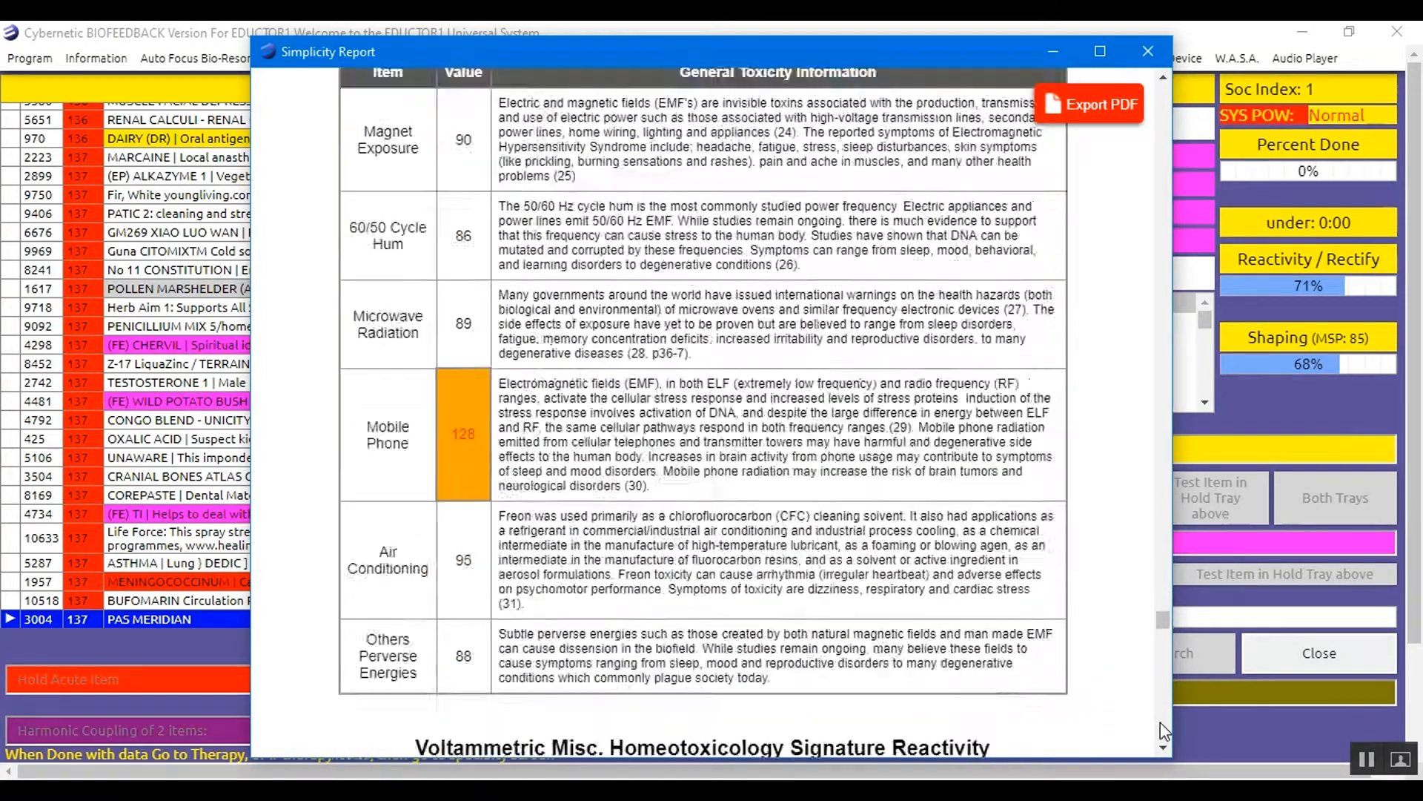
scroll("down", 3)
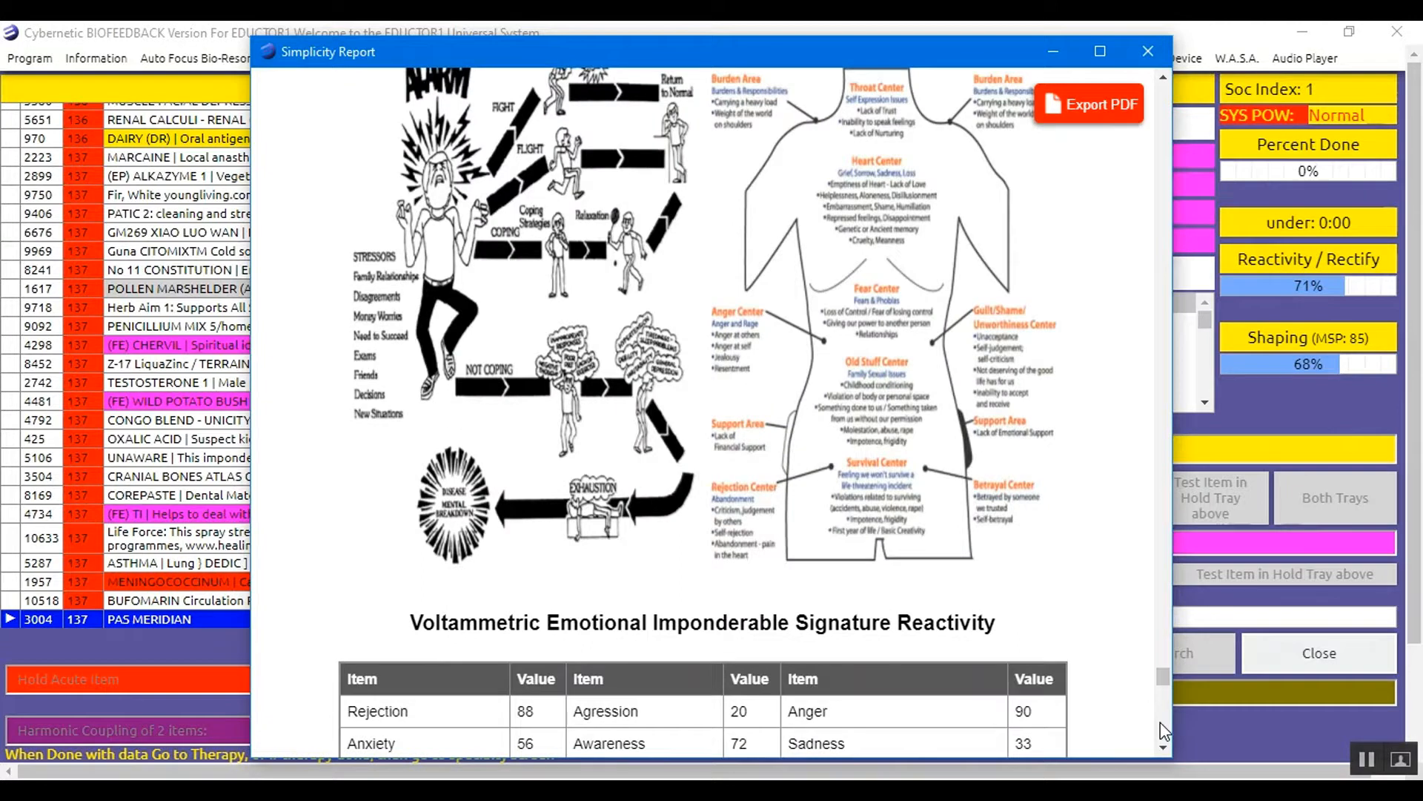
scroll("down", 3)
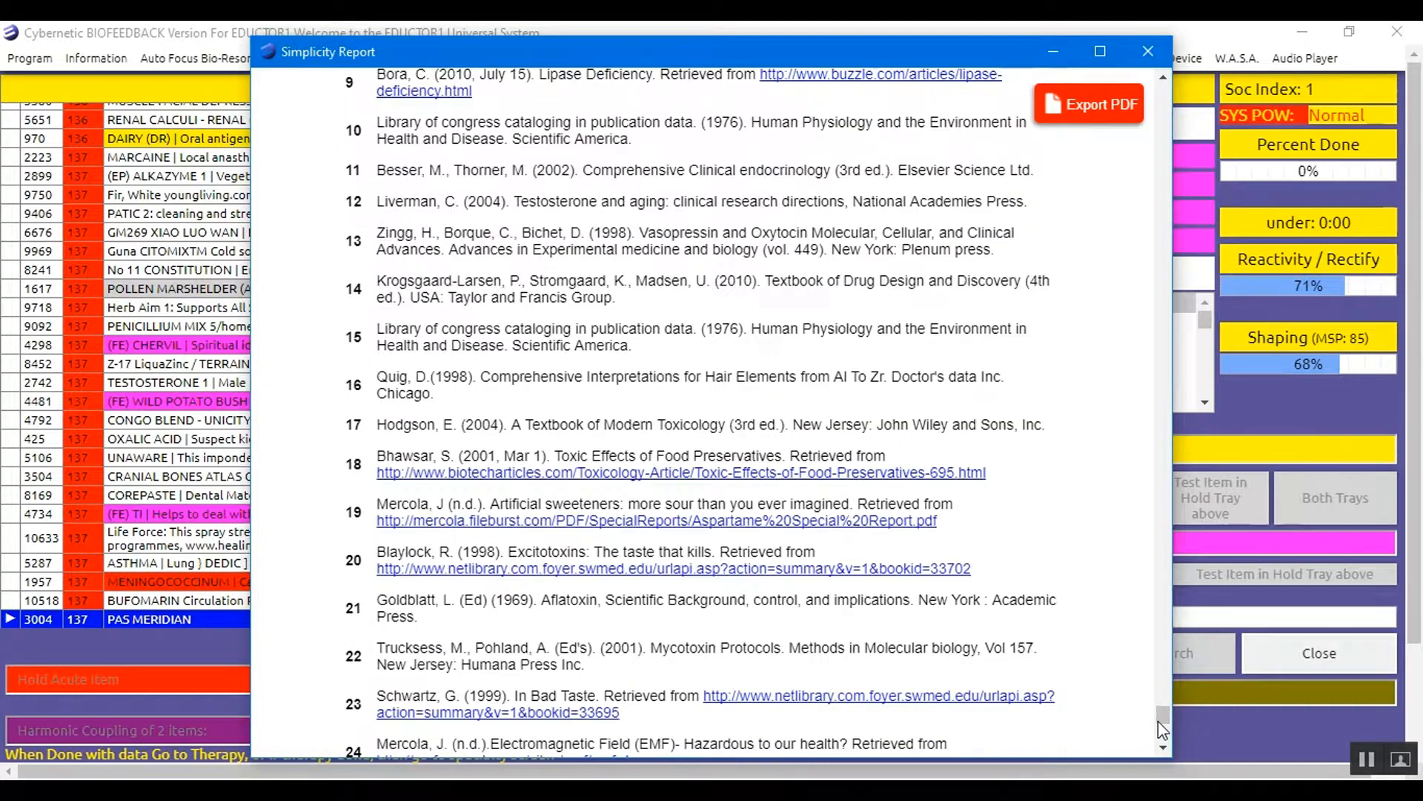